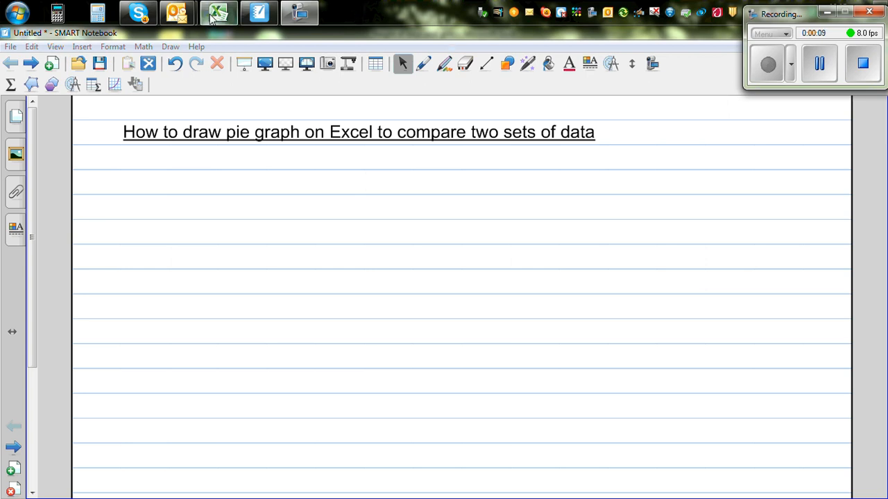
- Switch from SMART Notebook to the student-heights workbook in Excel
left_click(219, 13)
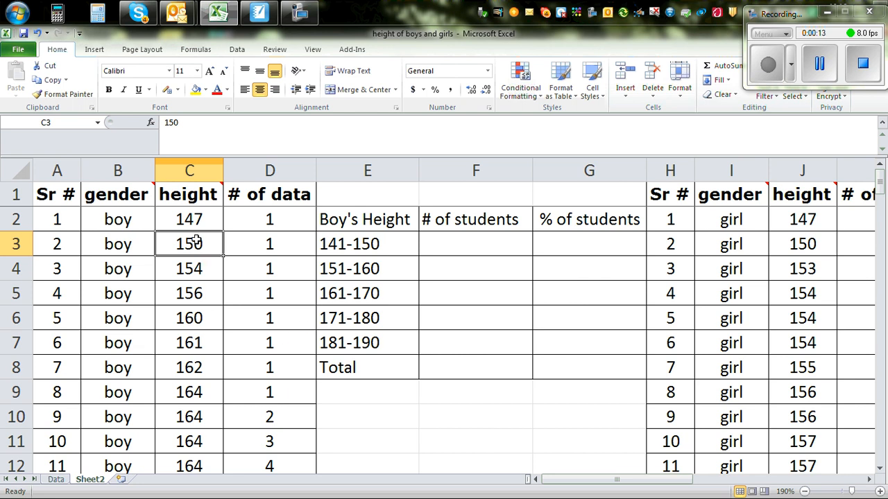
mouse_move(356, 275)
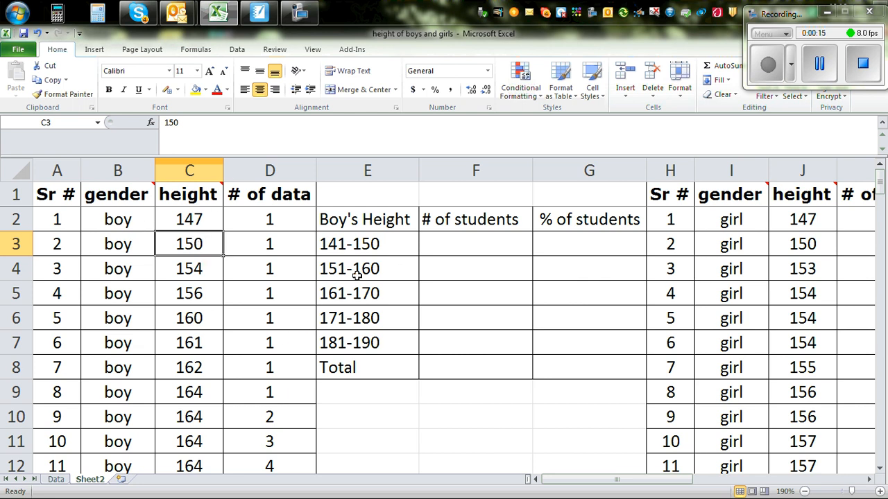
mouse_move(827, 245)
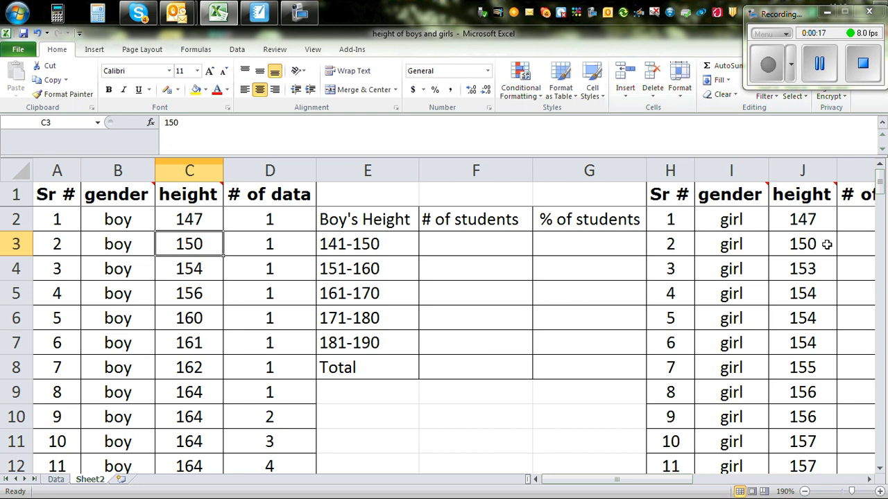
mouse_move(234, 272)
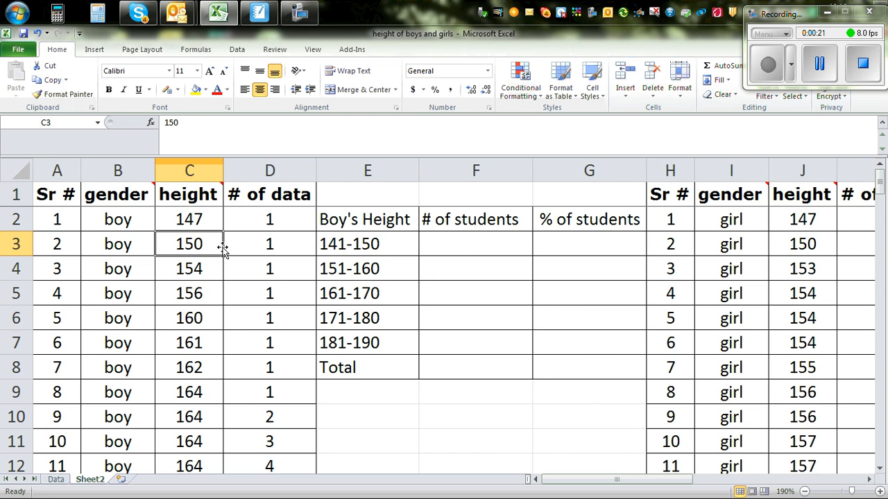
mouse_move(430, 272)
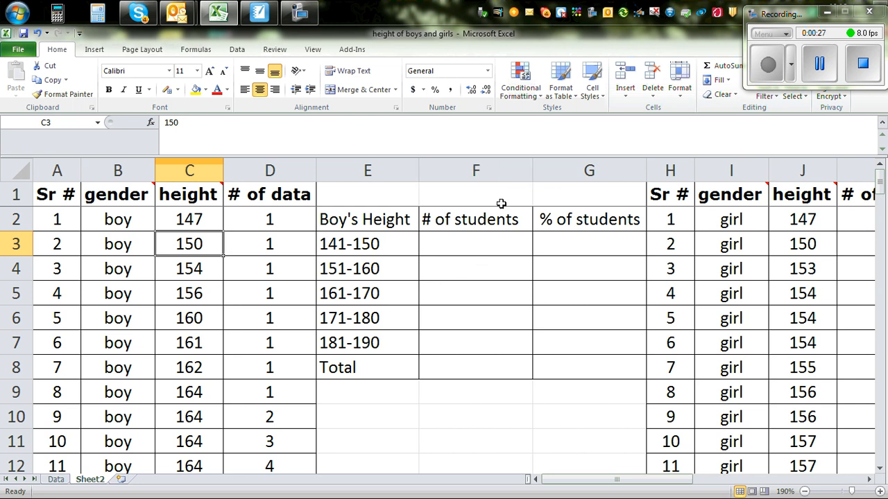
mouse_move(219, 293)
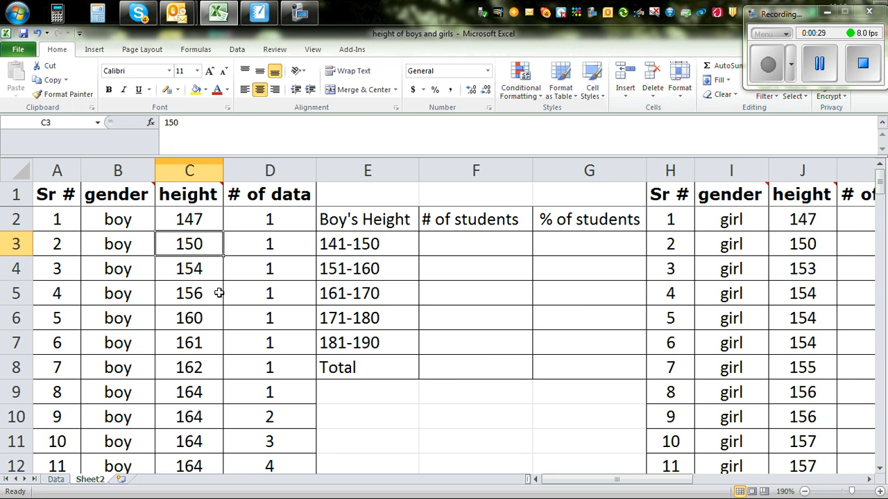
mouse_move(382, 269)
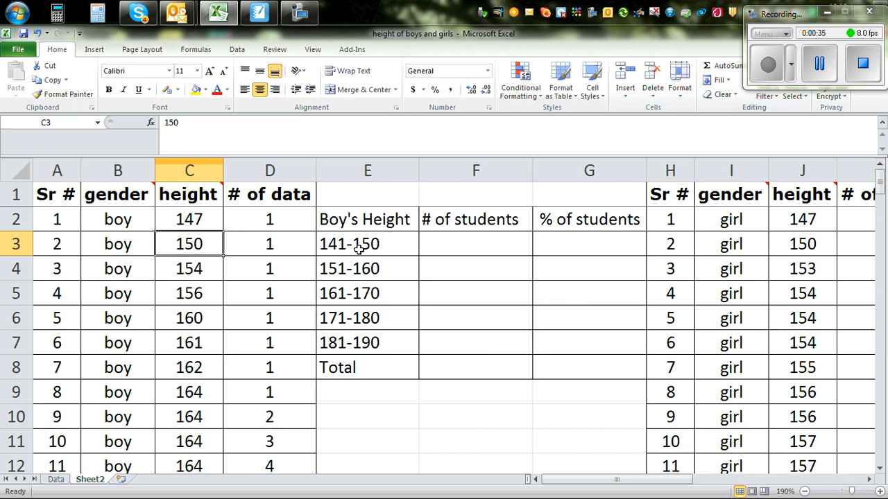
mouse_move(210, 229)
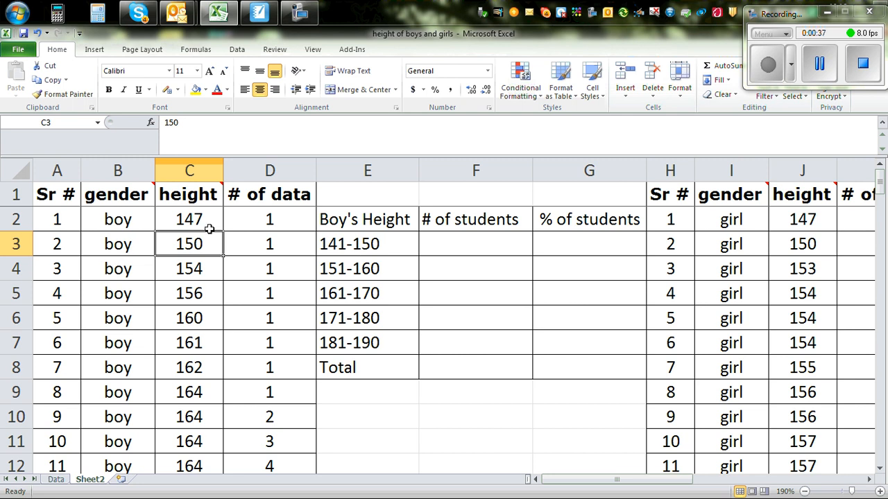
mouse_move(358, 327)
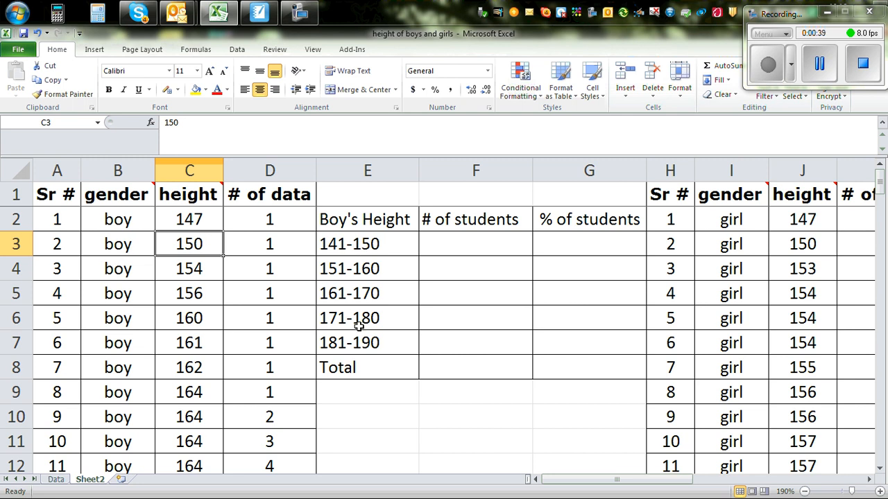
mouse_move(364, 219)
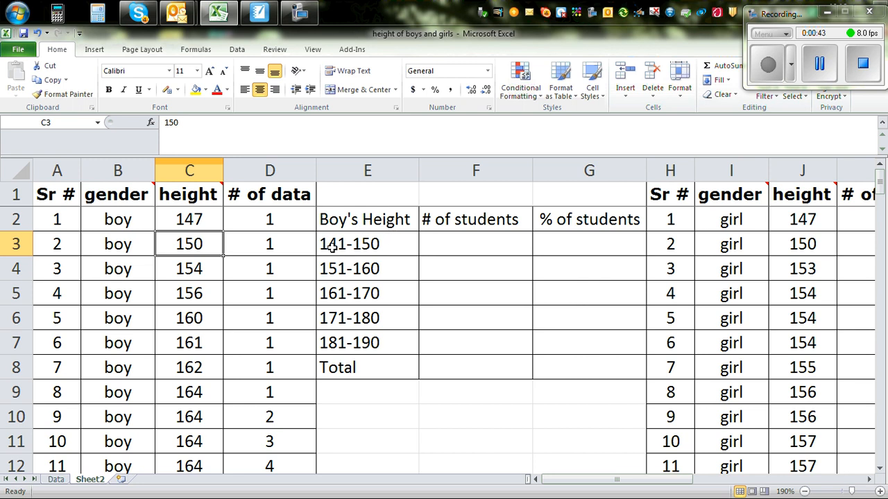
mouse_move(338, 274)
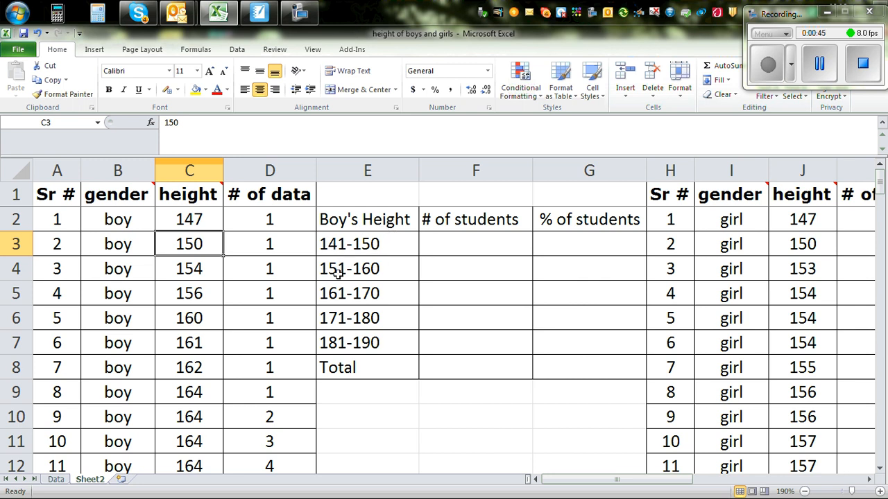
mouse_move(293, 308)
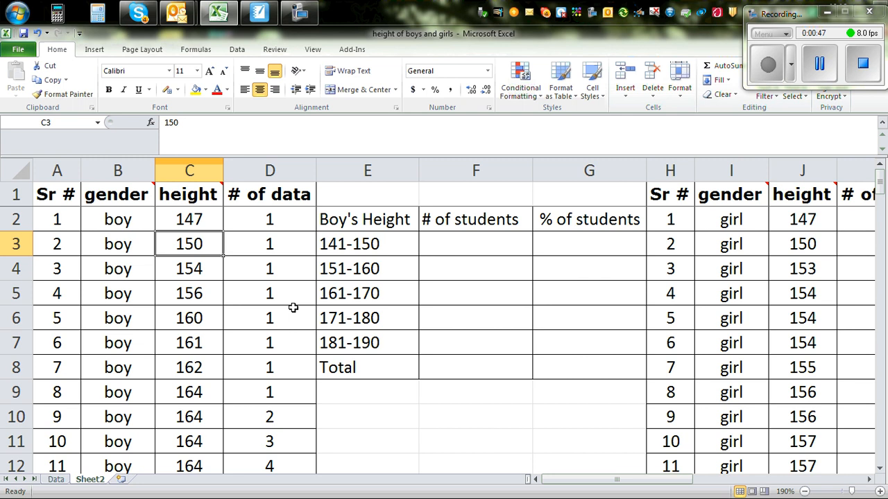
mouse_move(439, 228)
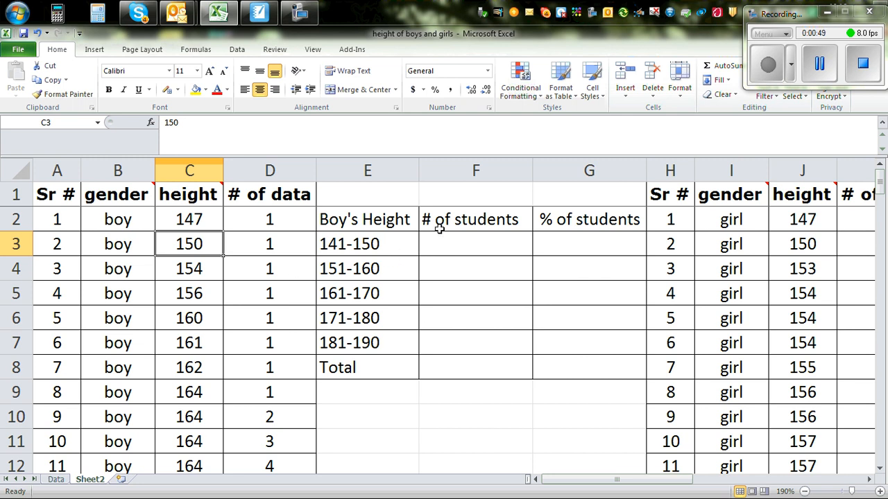
mouse_move(213, 258)
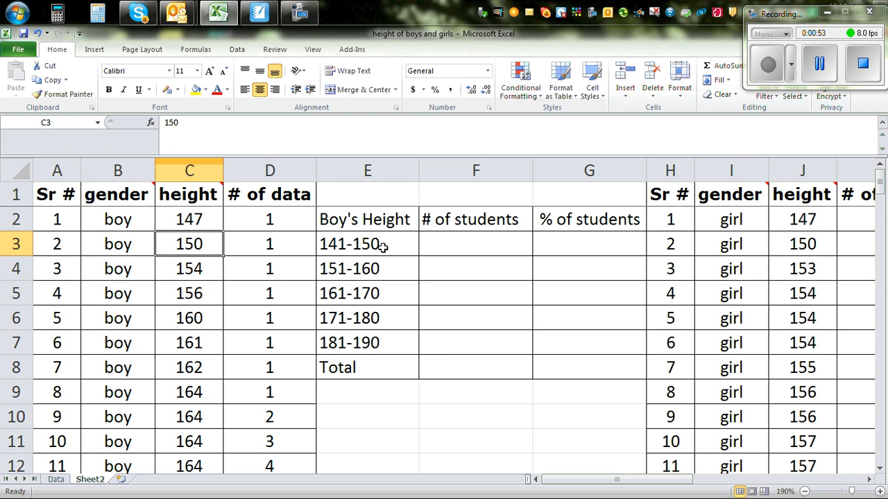
- Enter 2 students for 141-150 and 3 for 151-160 in the boys' count column
left_click(189, 219)
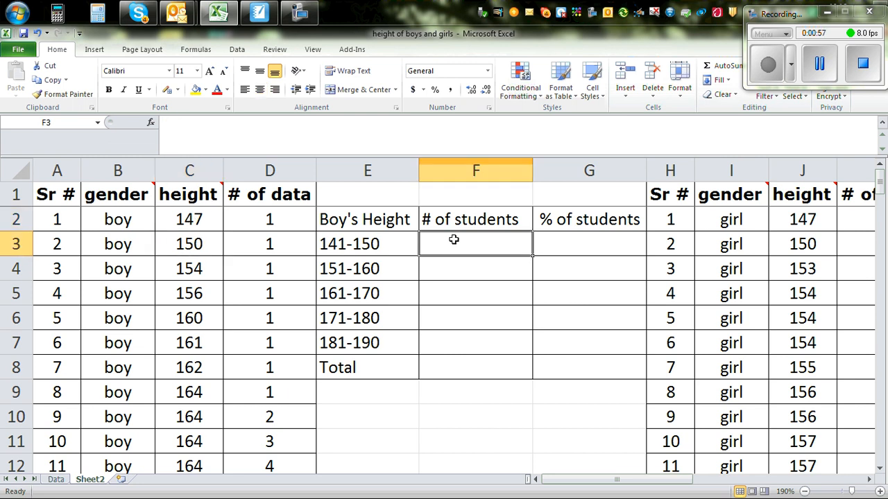
type("2")
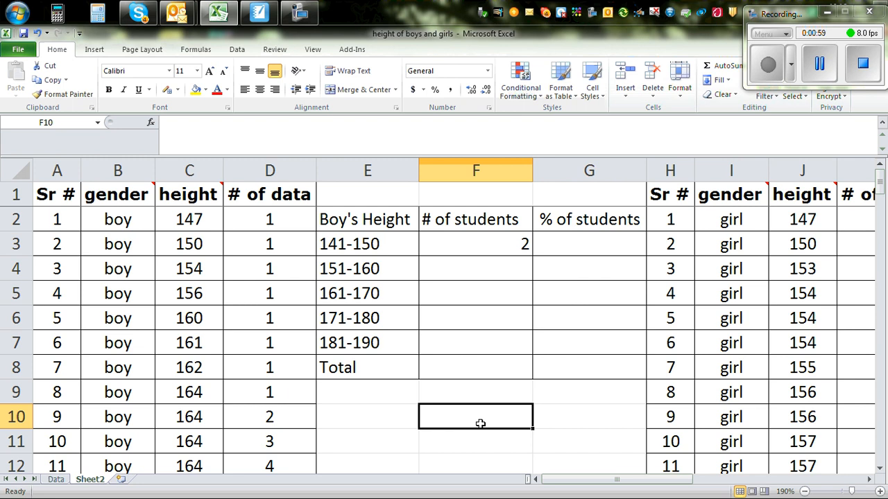
mouse_move(206, 219)
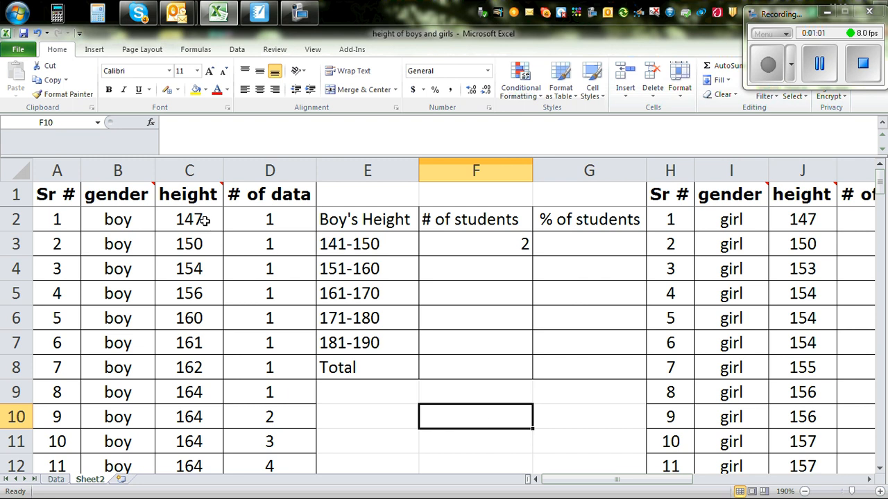
mouse_move(373, 260)
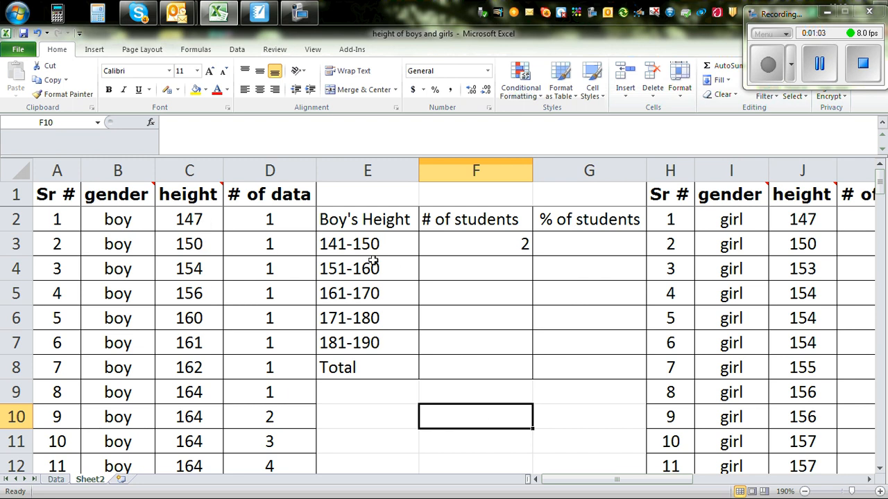
mouse_move(330, 274)
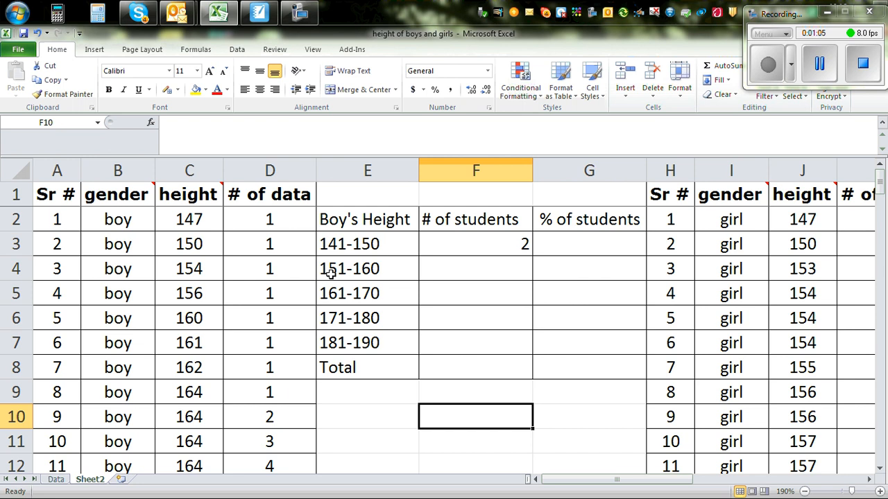
left_click(189, 269)
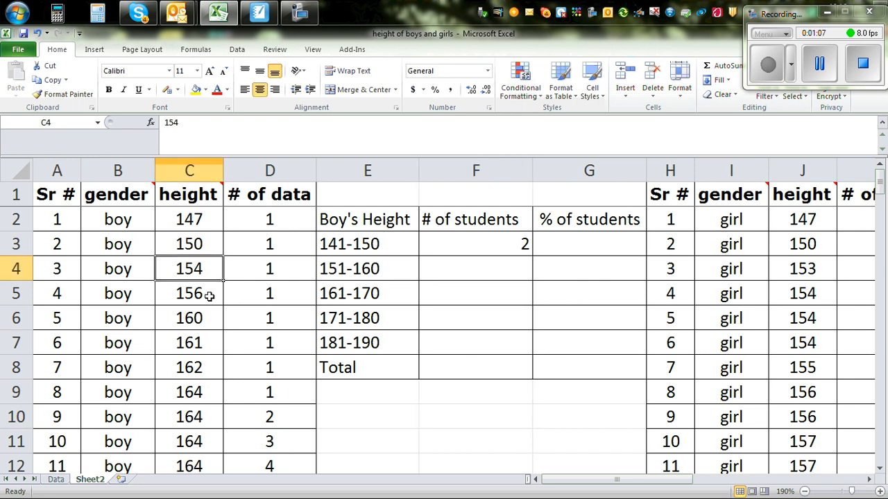
left_click(188, 294)
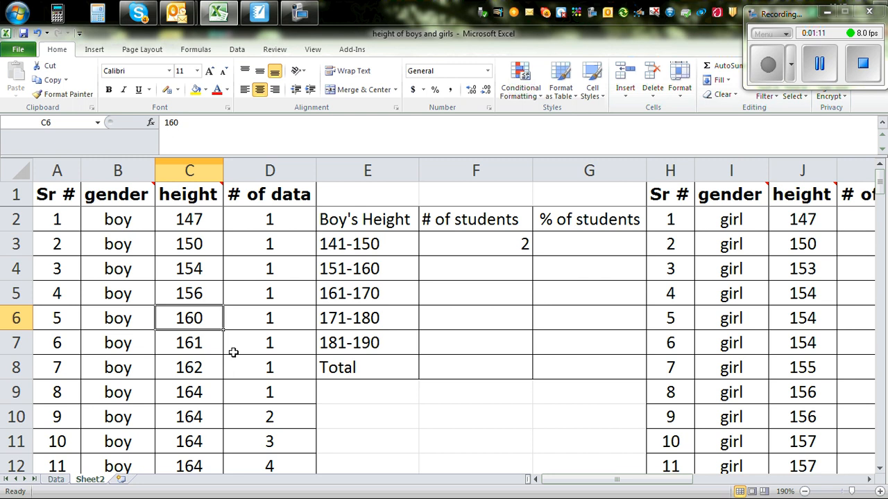
mouse_move(491, 269)
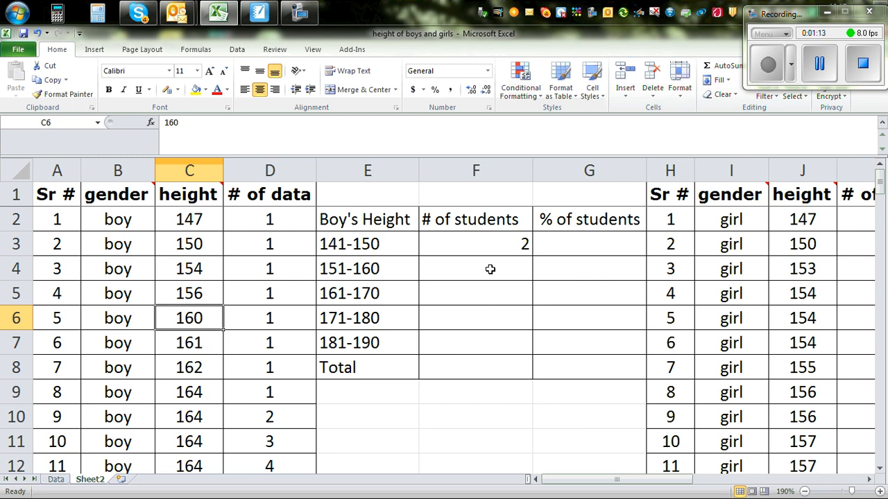
left_click(475, 270)
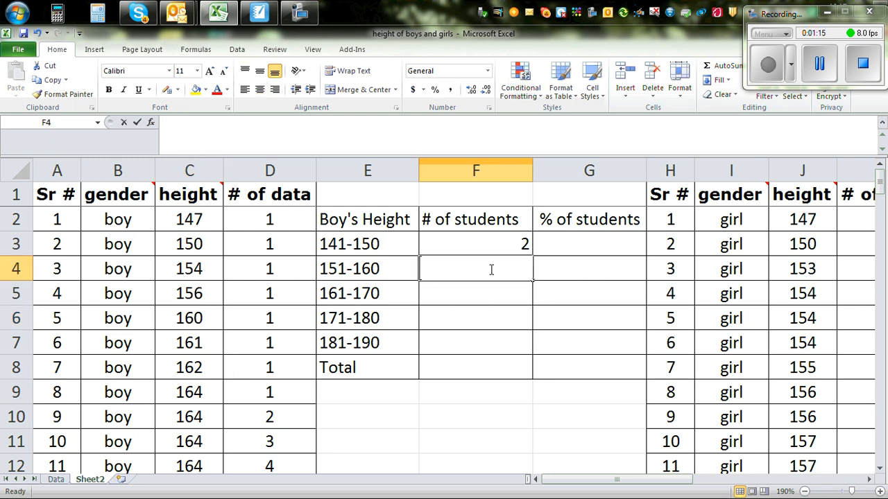
type("3")
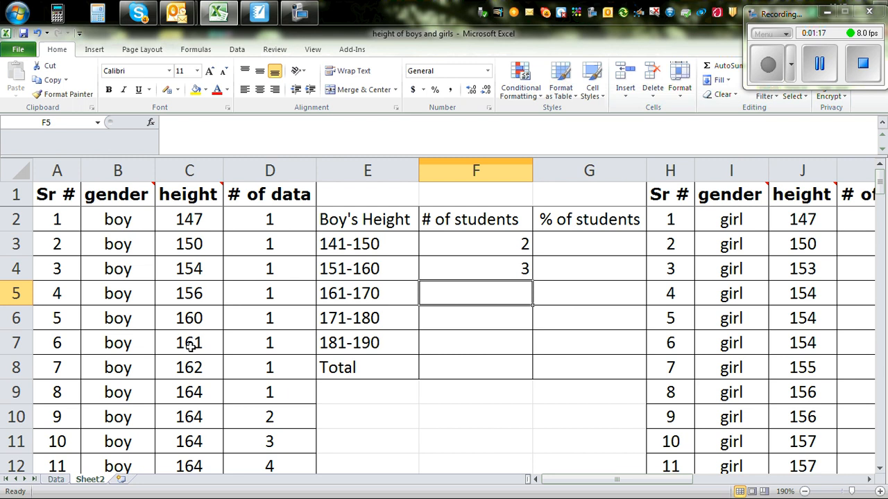
- Count through the heights in the 161-170 range in column C
left_click(188, 343)
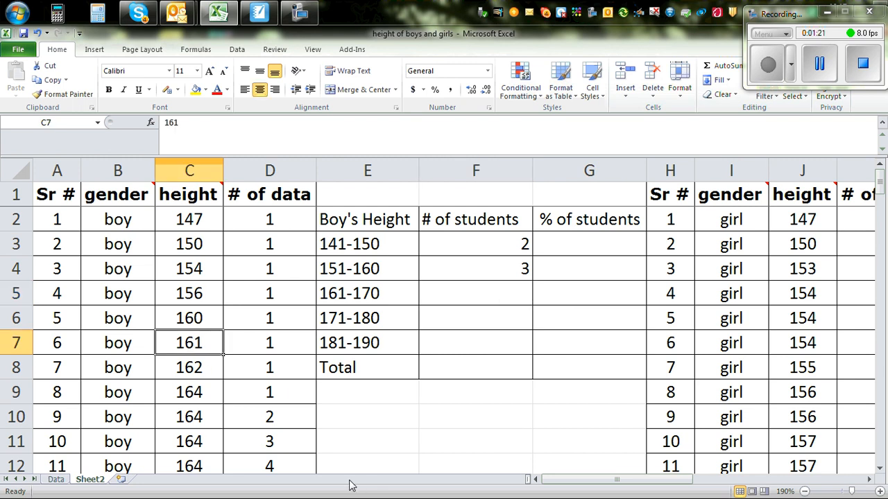
left_click(189, 416)
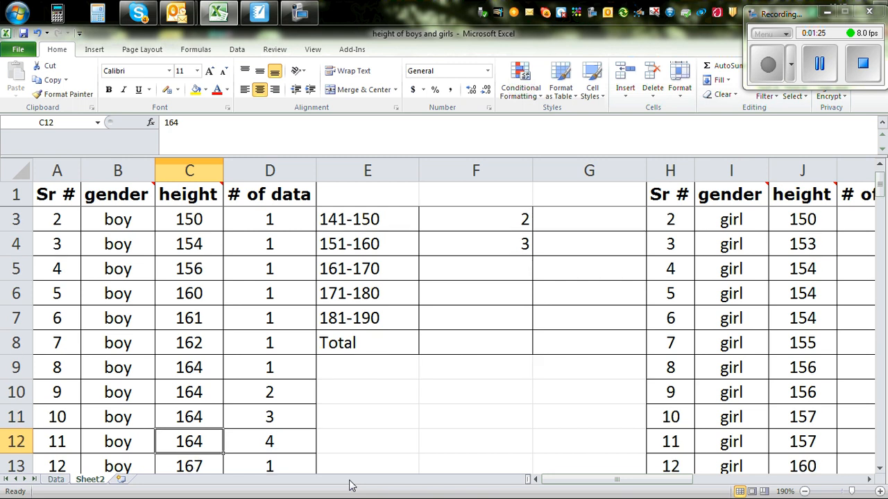
scroll("down", 3)
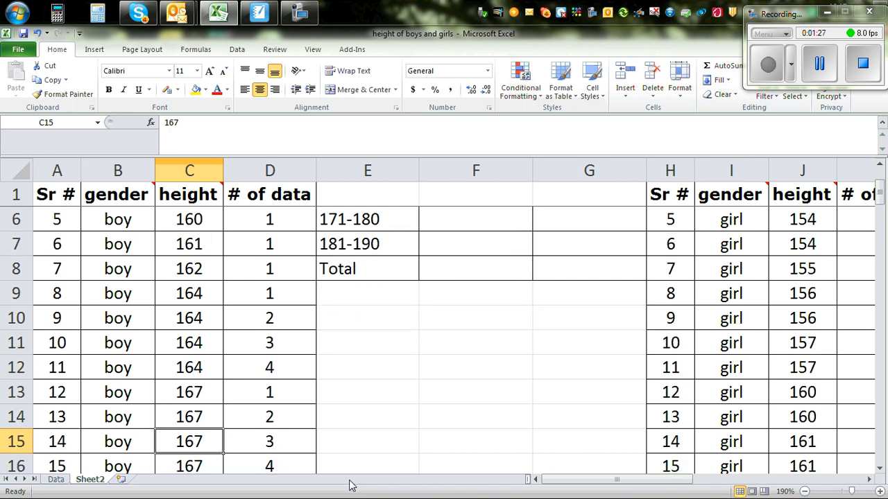
scroll("down", 3)
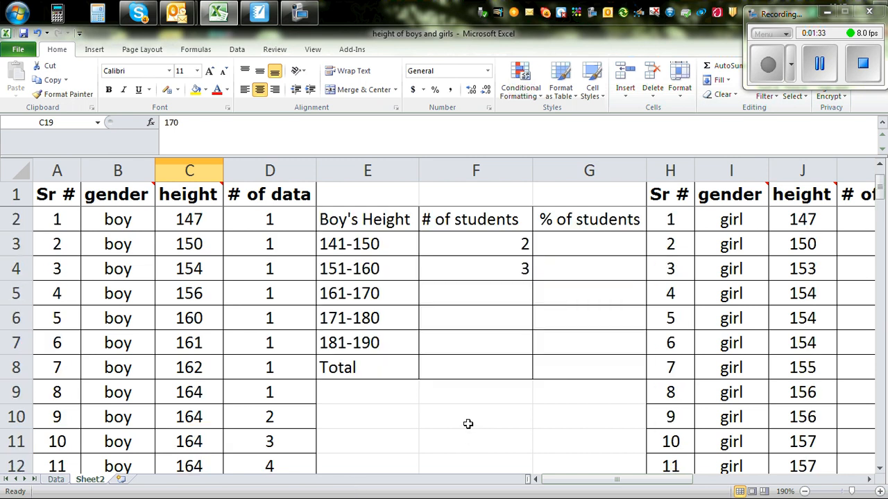
- Enter the remaining counts: 13 for 161-170, 11 for 171-180 and 1 for 181-190
left_click(475, 293)
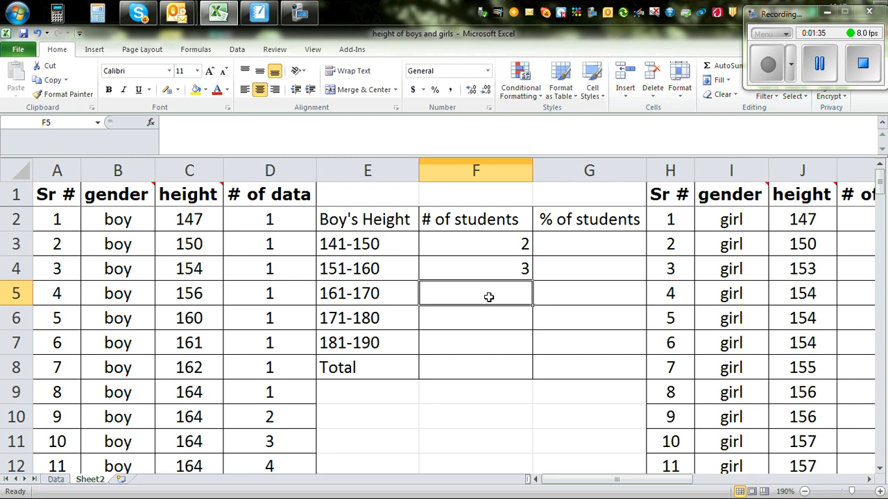
type("13")
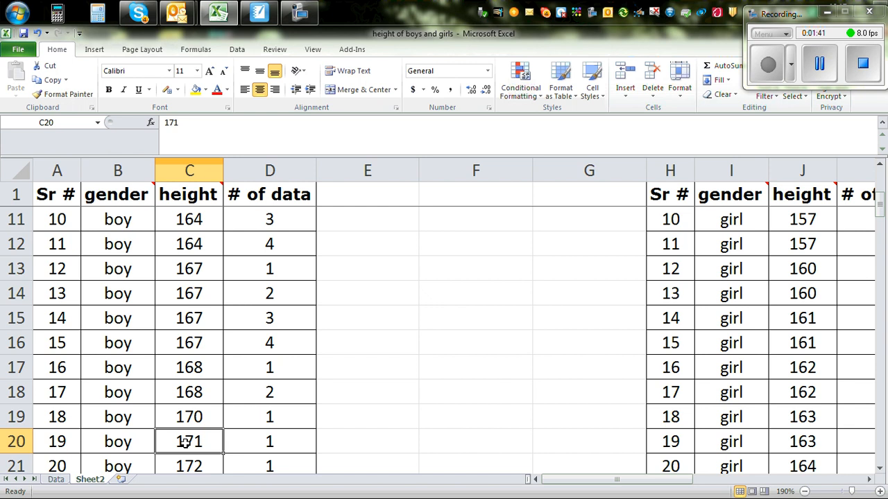
scroll("down", 3)
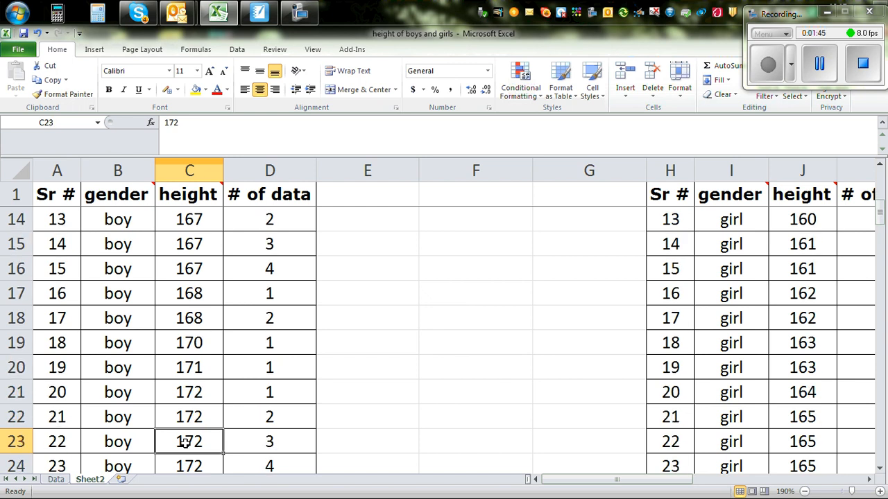
scroll("down", 3)
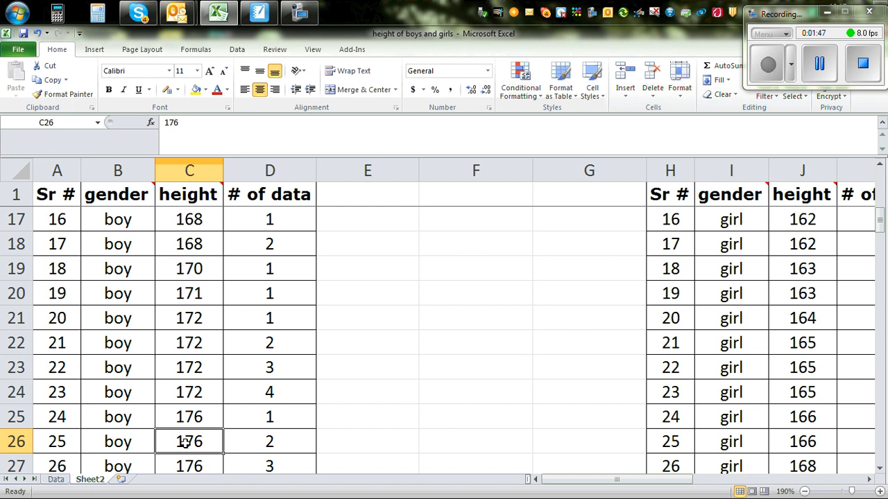
scroll("down", 3)
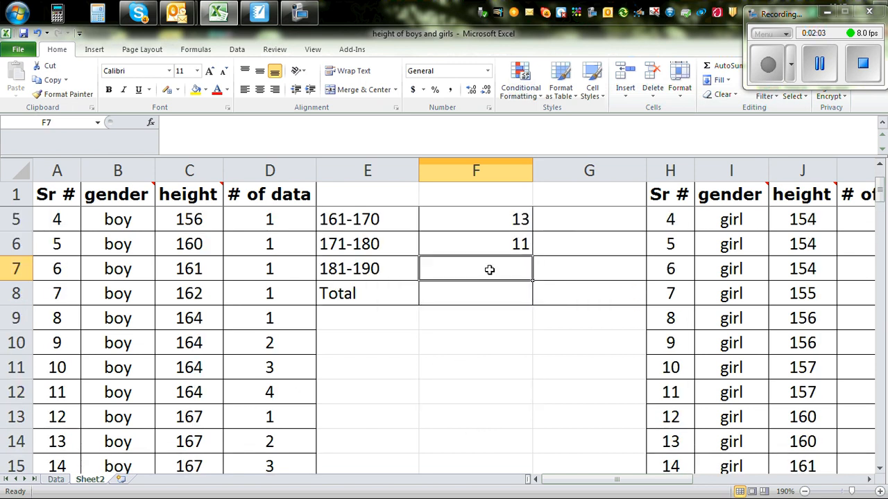
type("1")
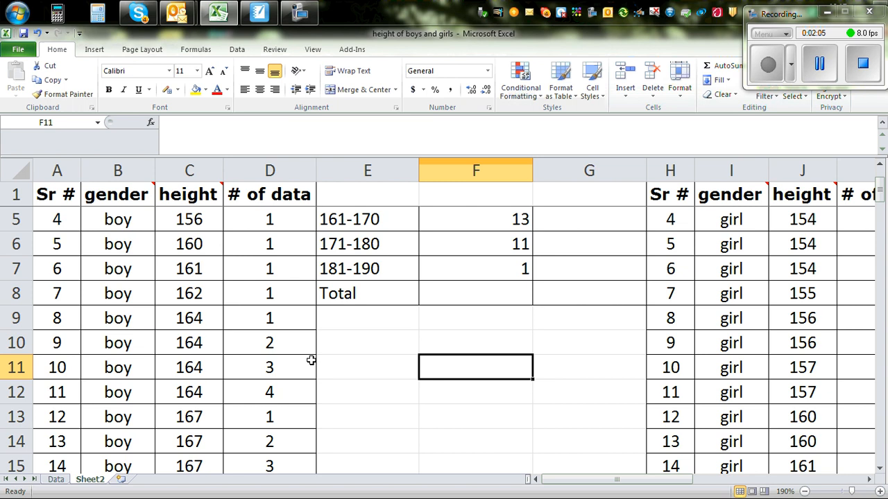
scroll("down", 3)
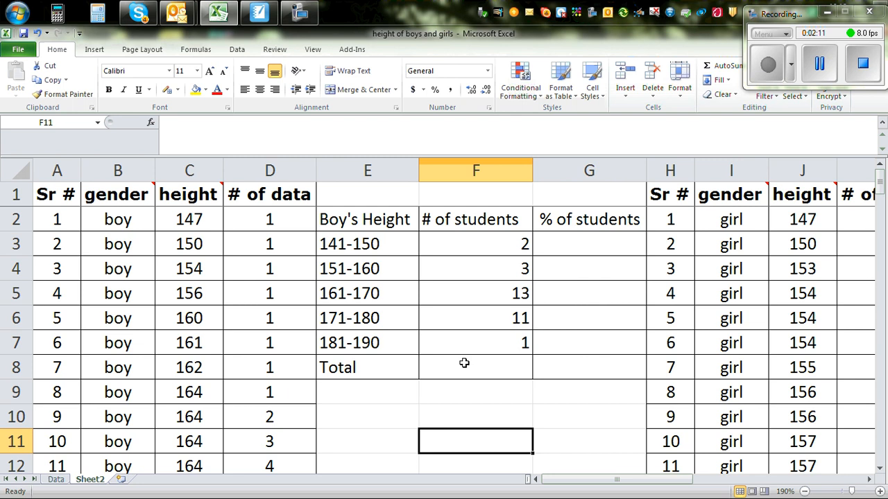
- Start a SUM in the Total cell over the heights by mistake, then clear the wrong 5019 total
left_click(474, 367)
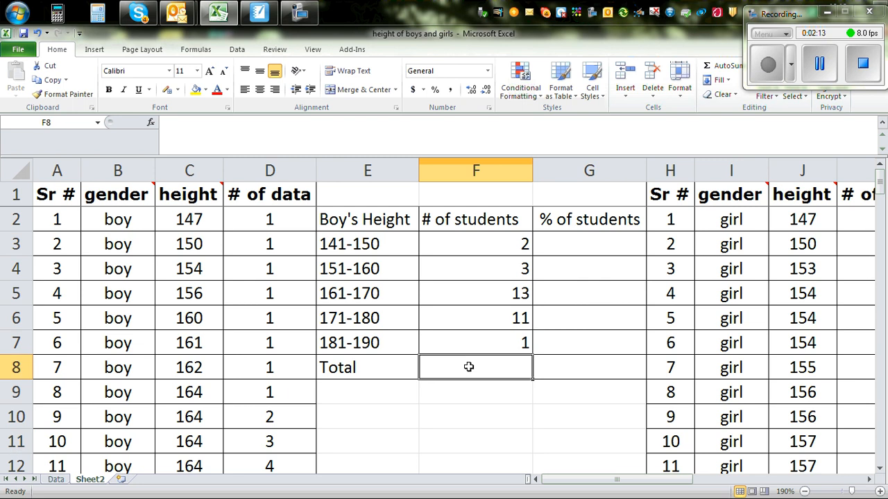
type("=sum")
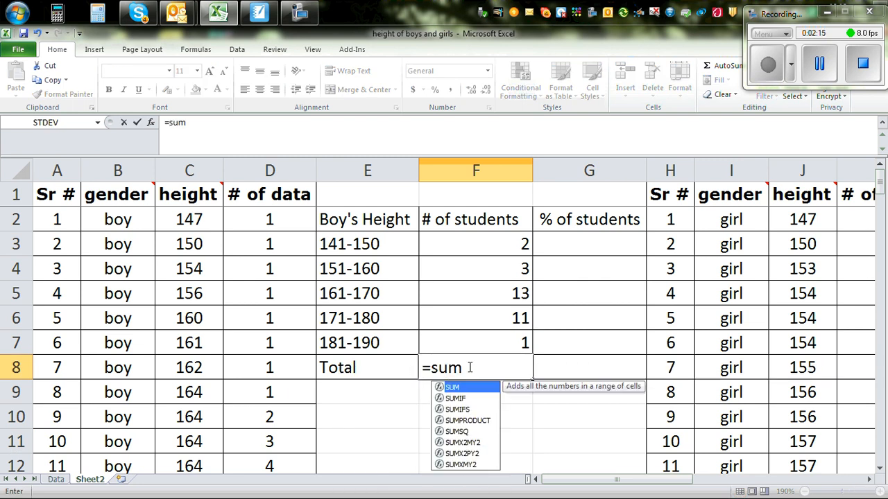
type("(")
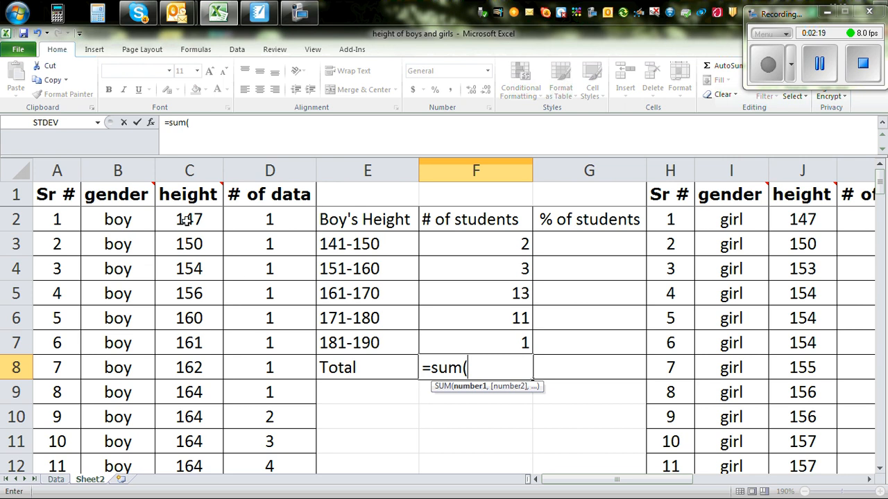
left_click(188, 220)
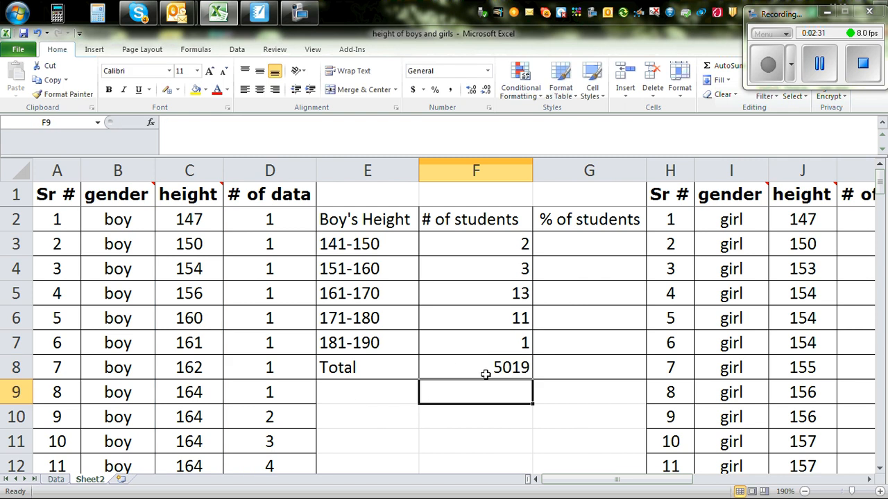
mouse_move(499, 367)
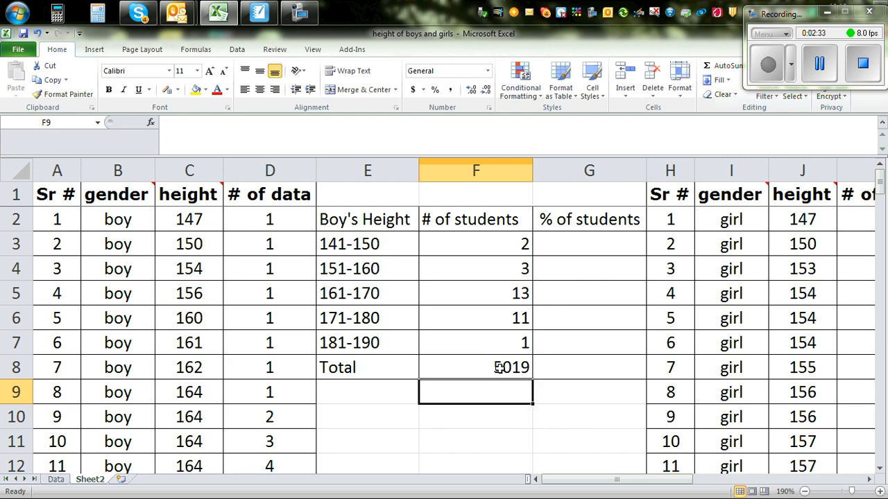
left_click(474, 366)
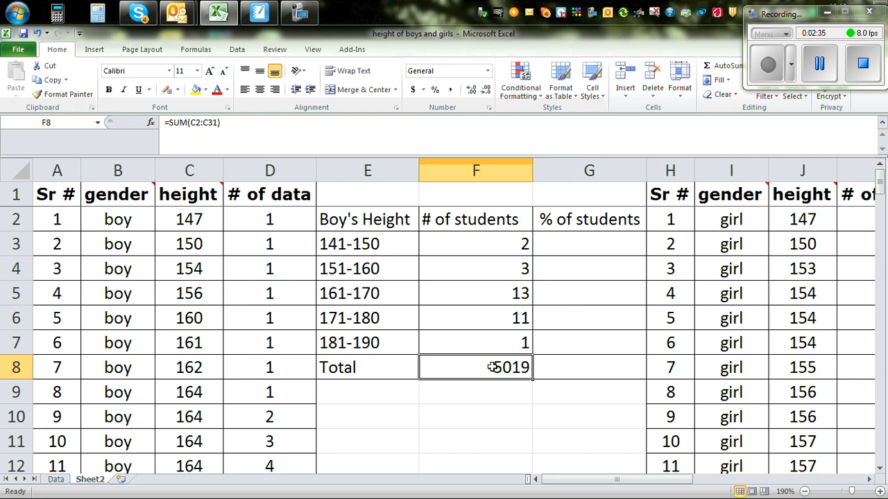
key("Delete")
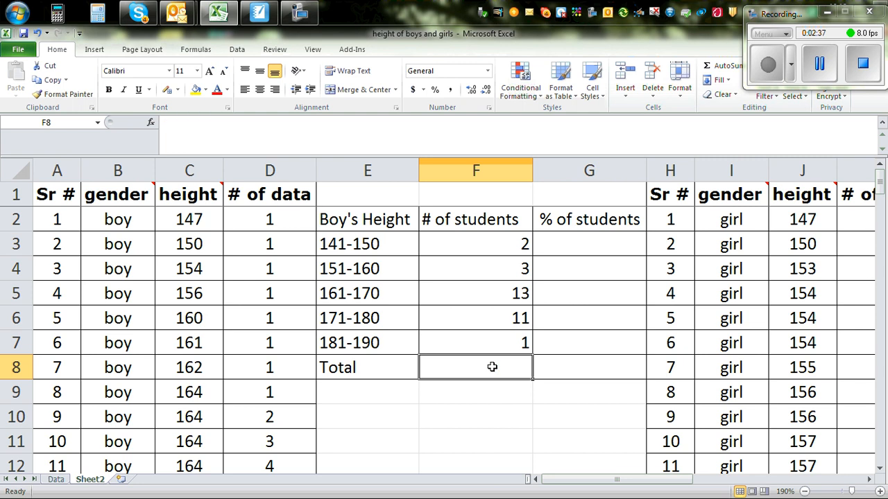
mouse_move(471, 272)
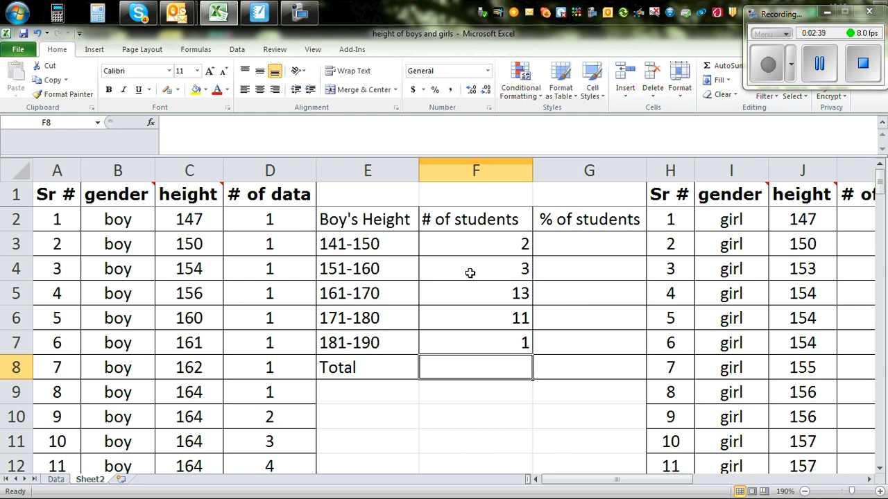
mouse_move(465, 372)
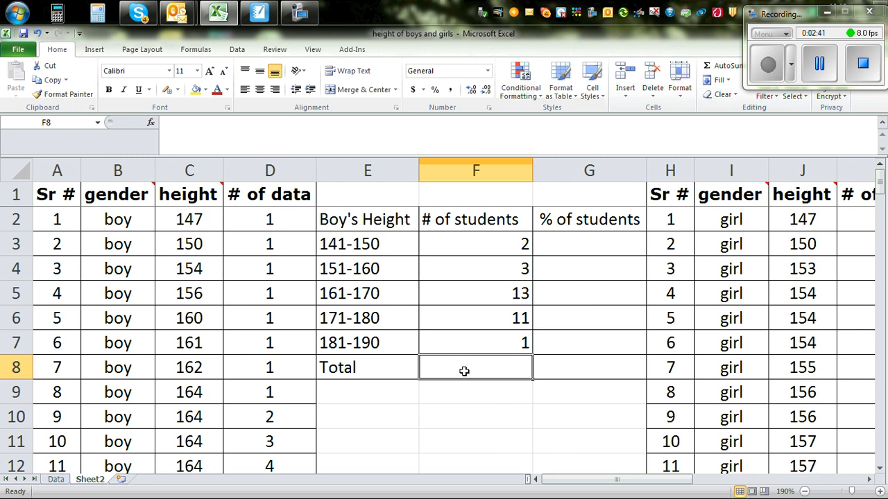
- Total the five range counts with =SUM(F3:F7), giving 30 students
type("=sum(")
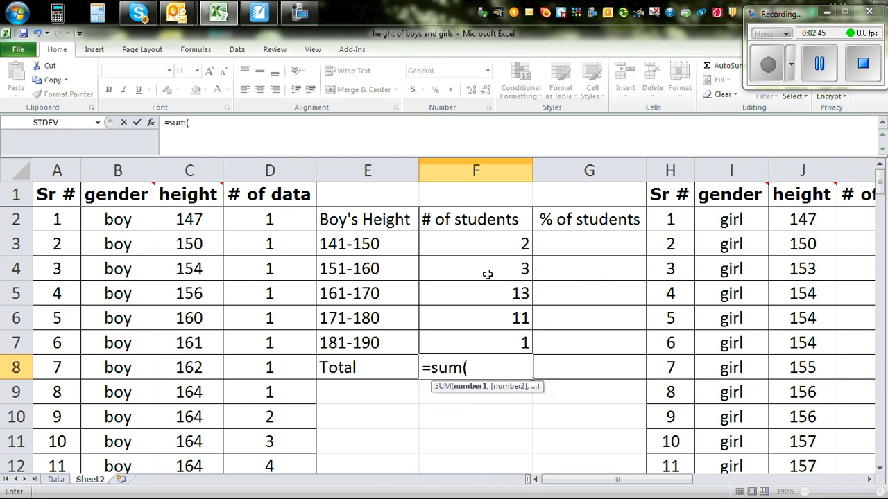
left_click_drag(475, 244, 474, 343)
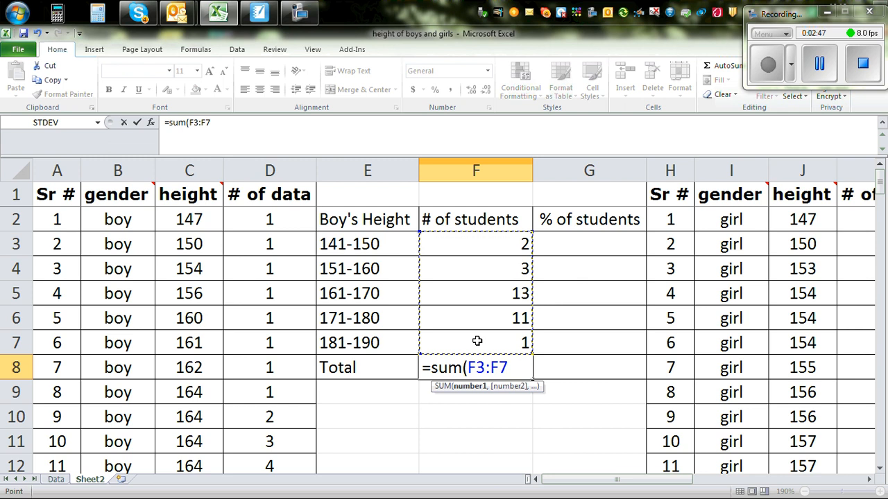
type(")")
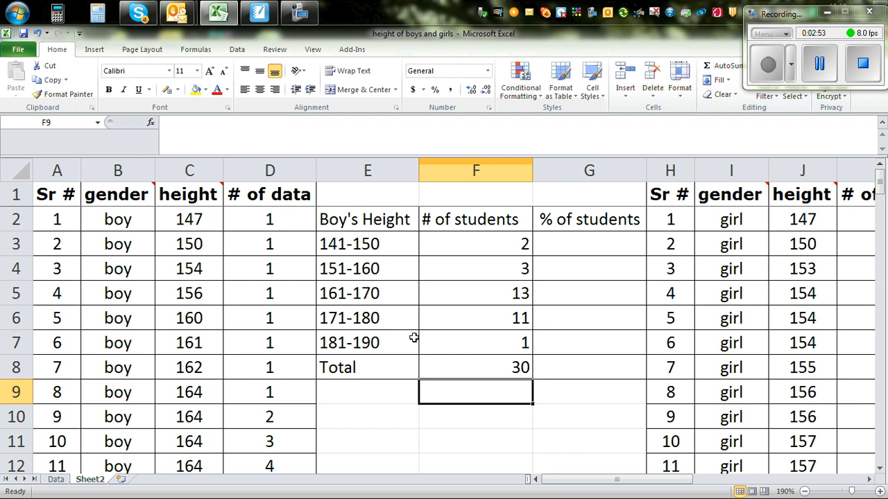
mouse_move(504, 314)
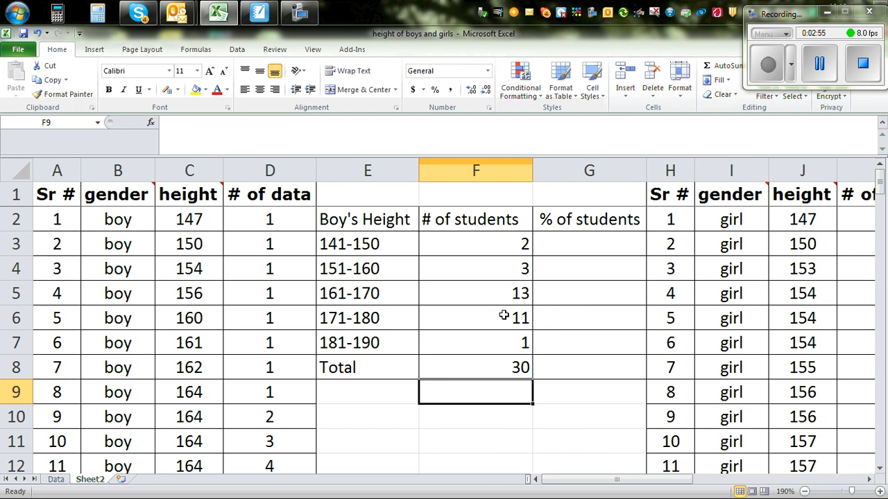
- Calculate the 141-150 percentage as =F3/30*100, giving 6.666666667
left_click(588, 244)
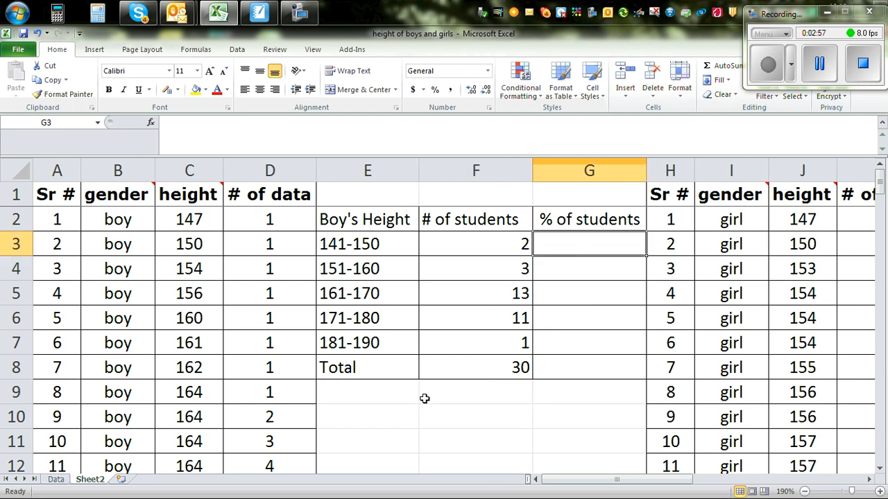
mouse_move(430, 358)
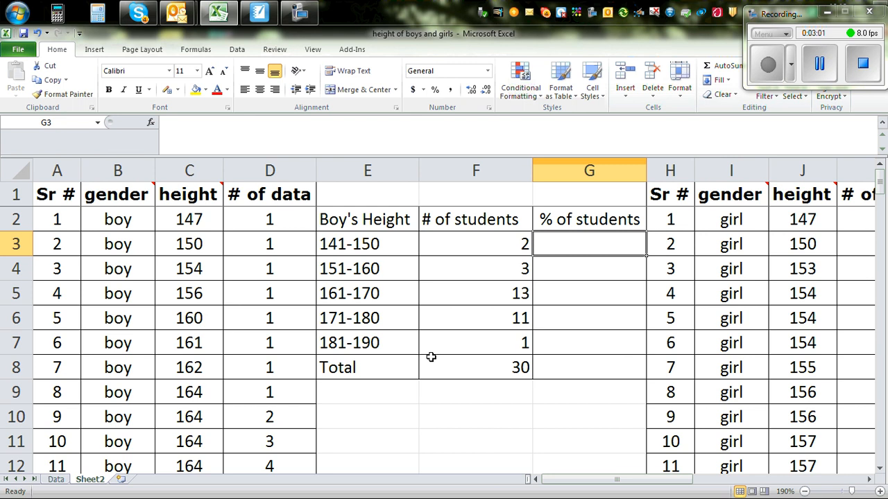
type("=")
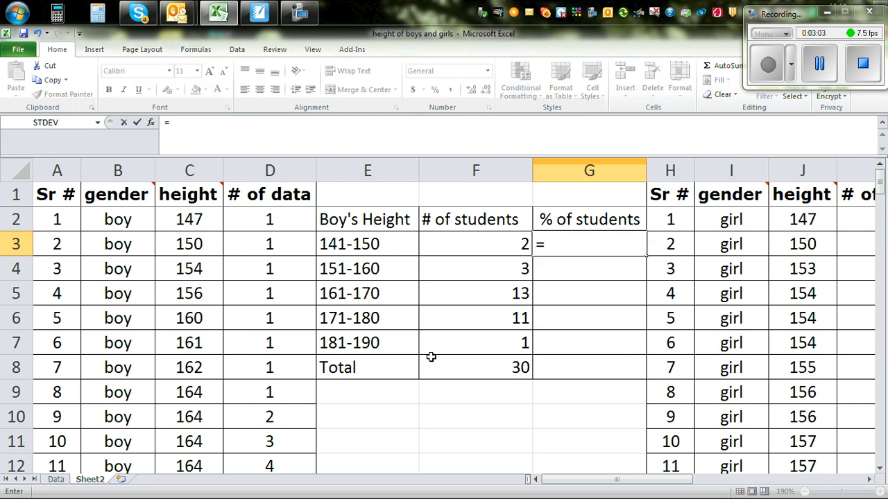
left_click(476, 244)
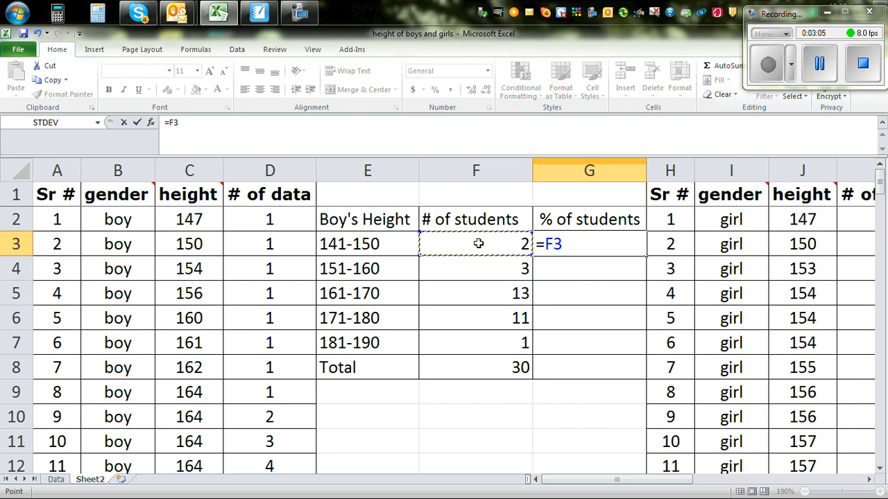
type("/")
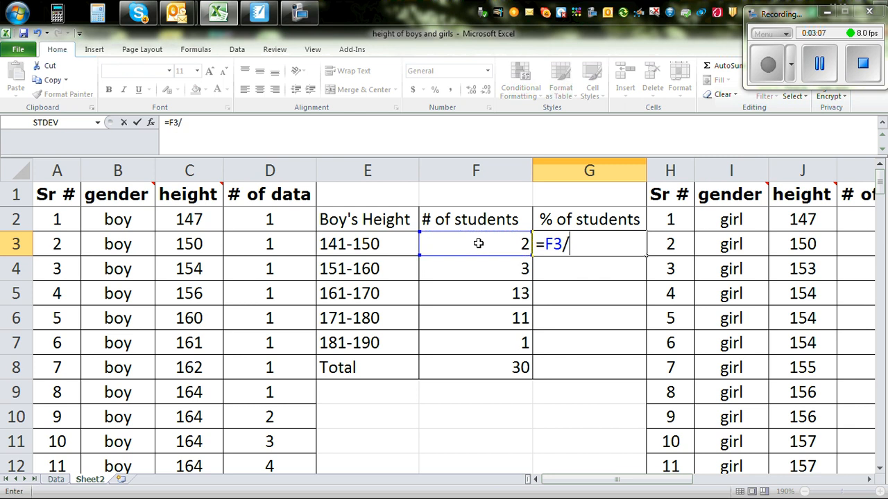
type("3")
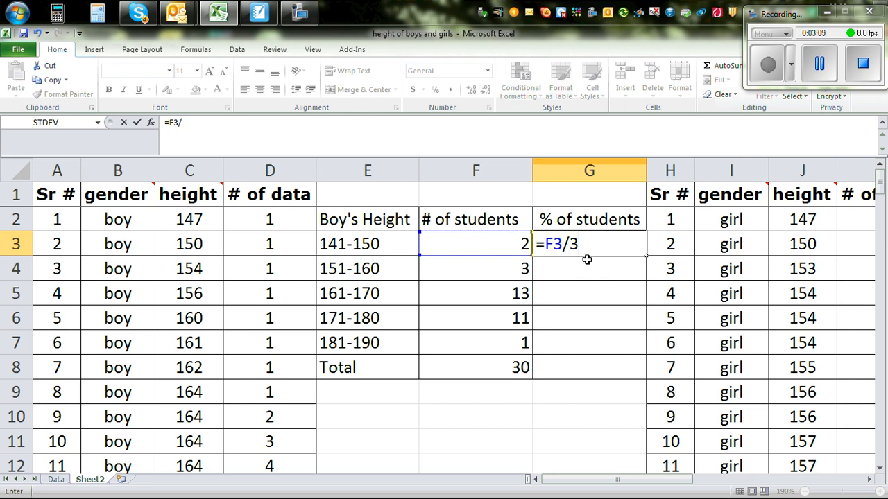
type("0")
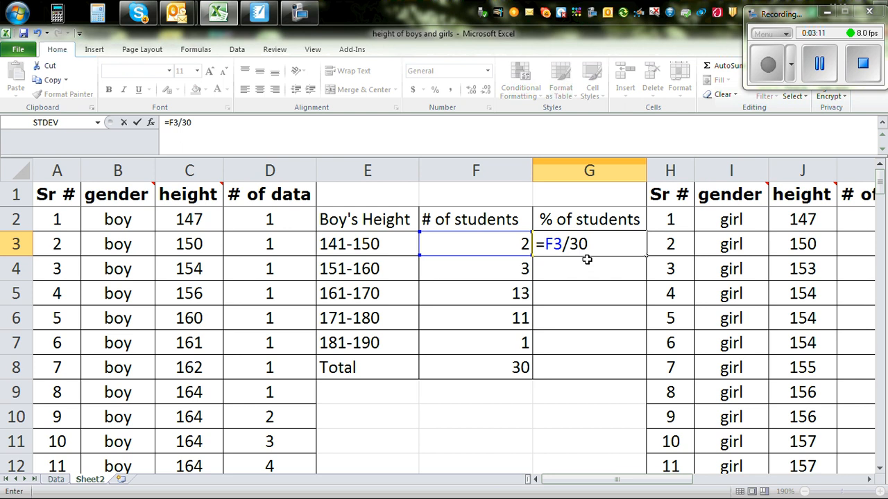
type("*1")
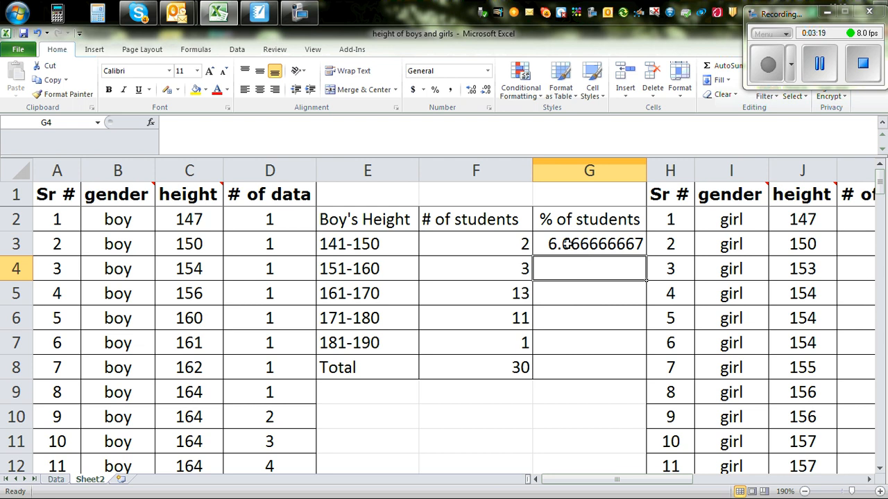
- Reduce the first percentage to no decimals so it shows 7, ready to copy down
left_click(588, 244)
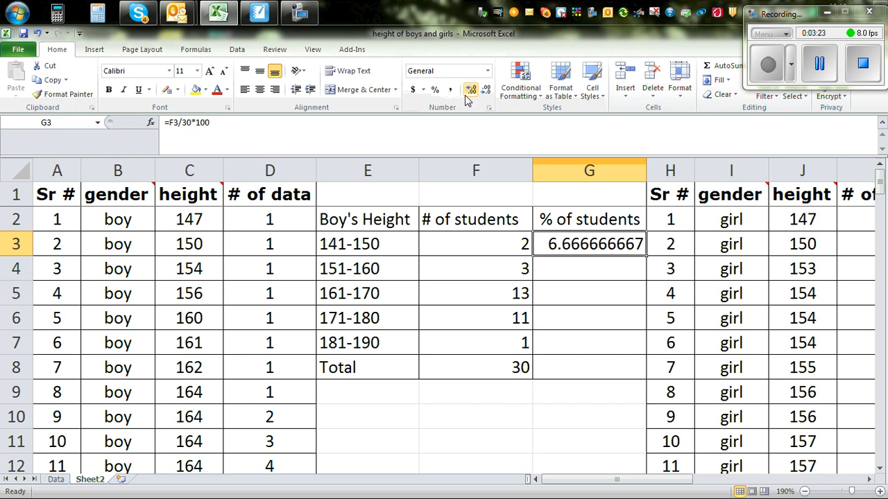
mouse_move(485, 90)
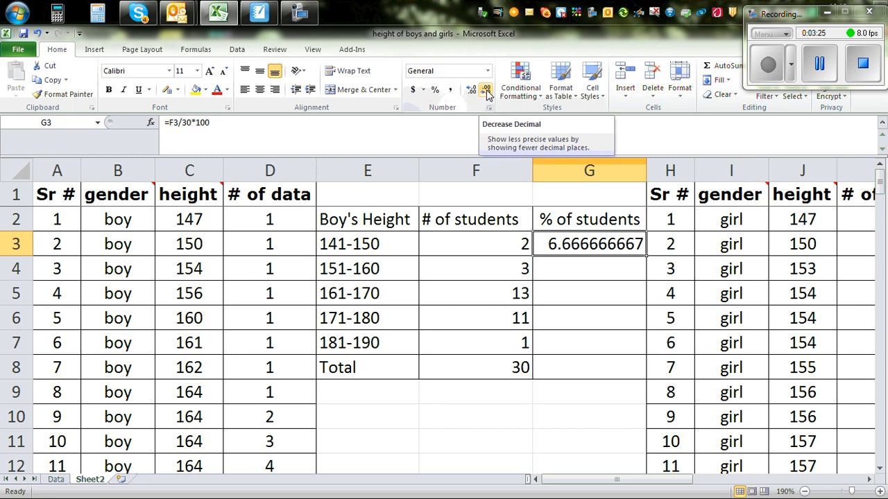
left_click(485, 89)
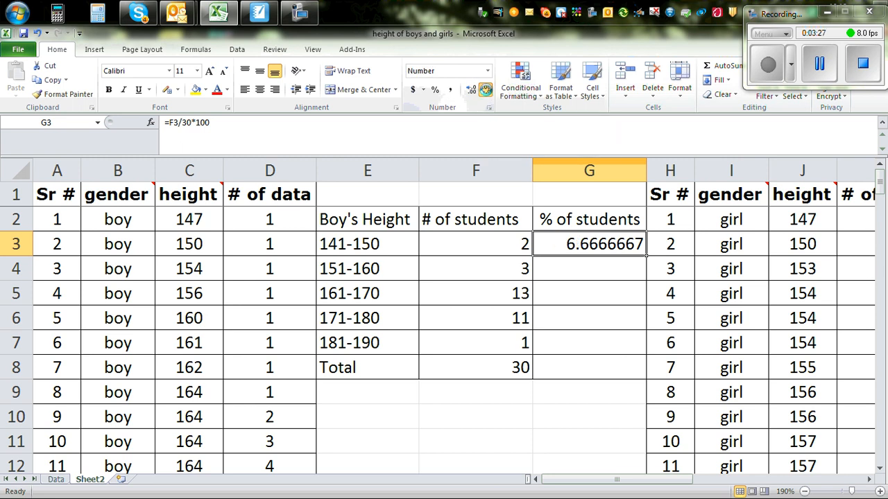
left_click(485, 90)
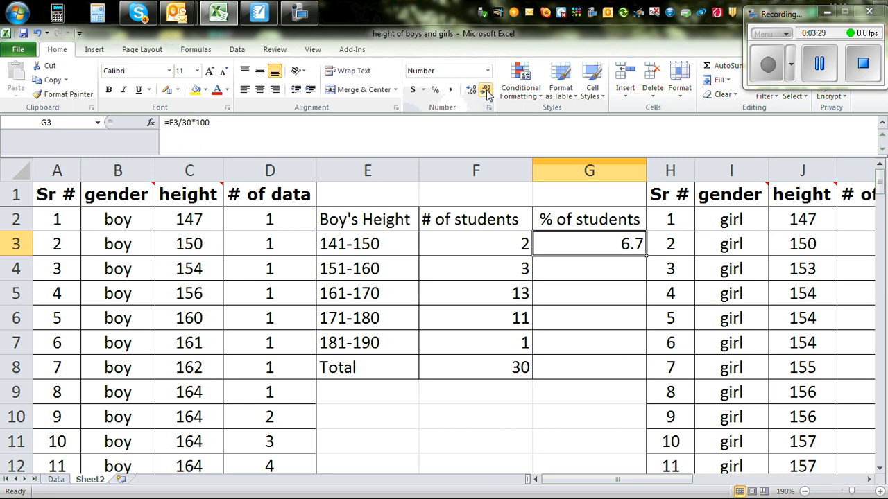
left_click(489, 90)
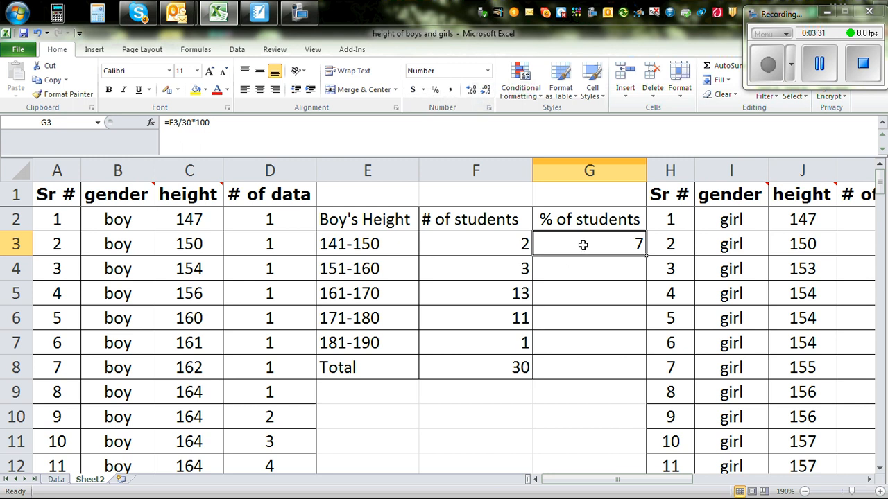
mouse_move(336, 252)
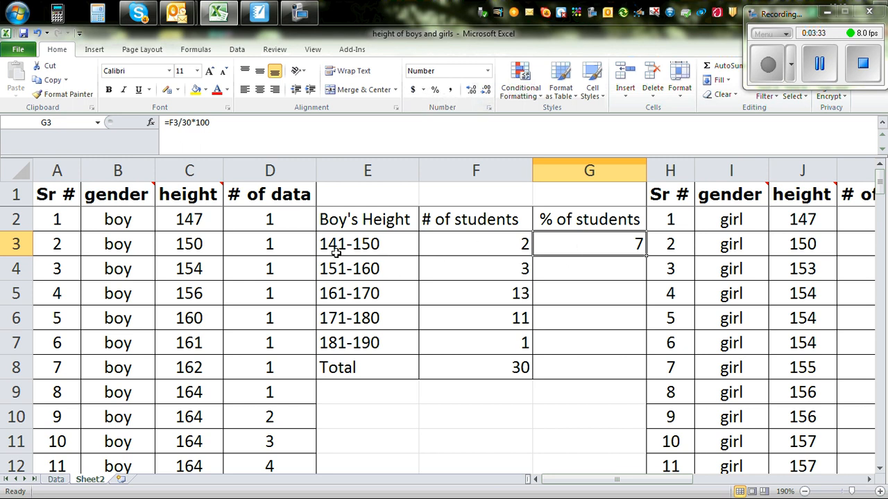
left_click(589, 343)
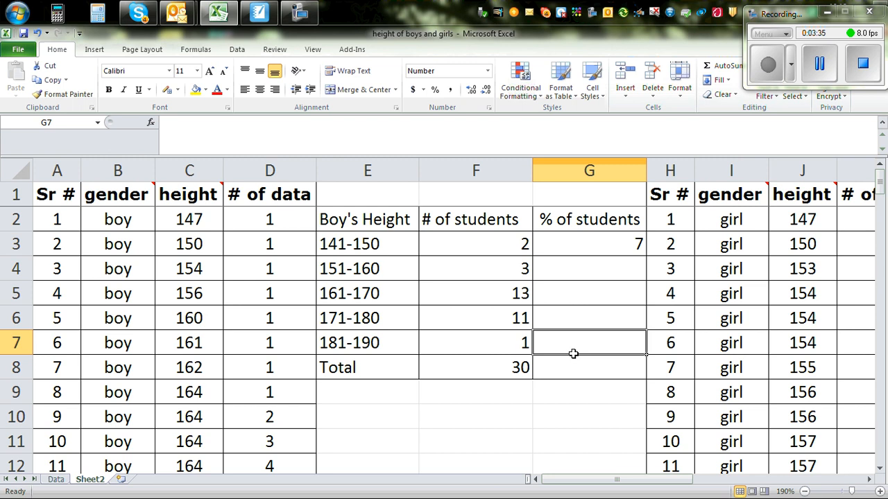
left_click(588, 244)
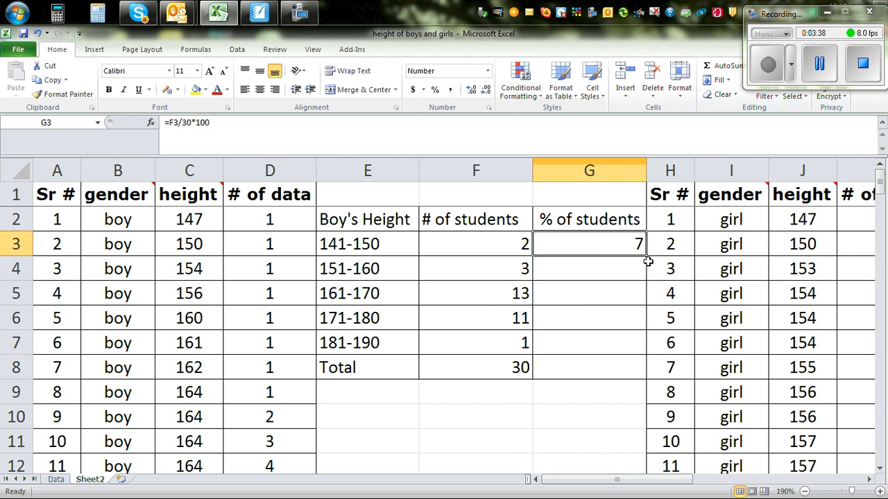
mouse_move(646, 259)
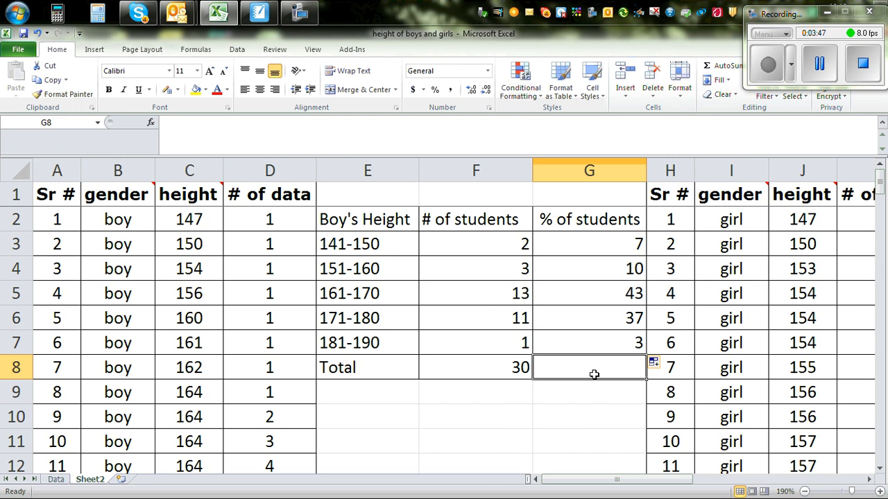
- Total the percentage column to 100 with SUM and centre the boys' table E2:G8
type("=sum")
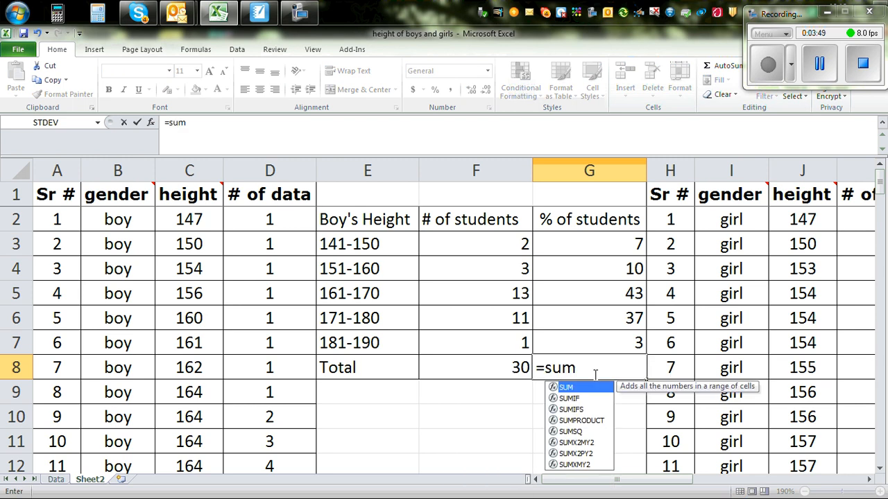
type("(")
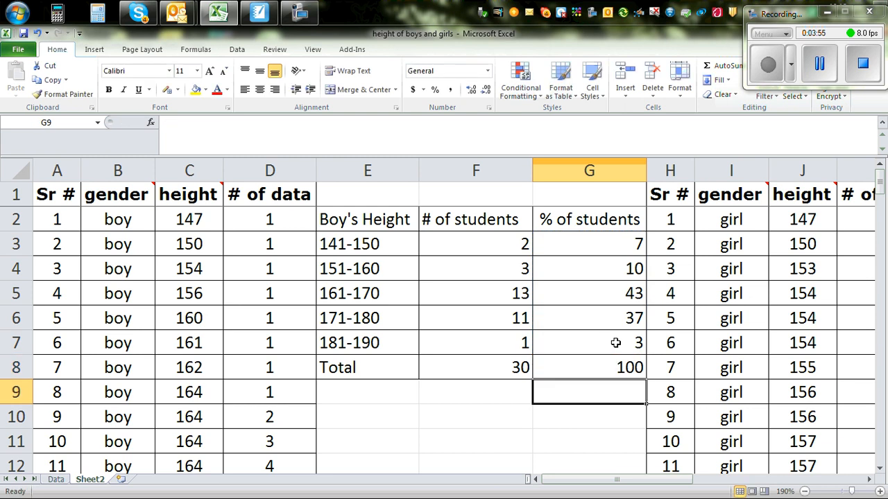
mouse_move(394, 249)
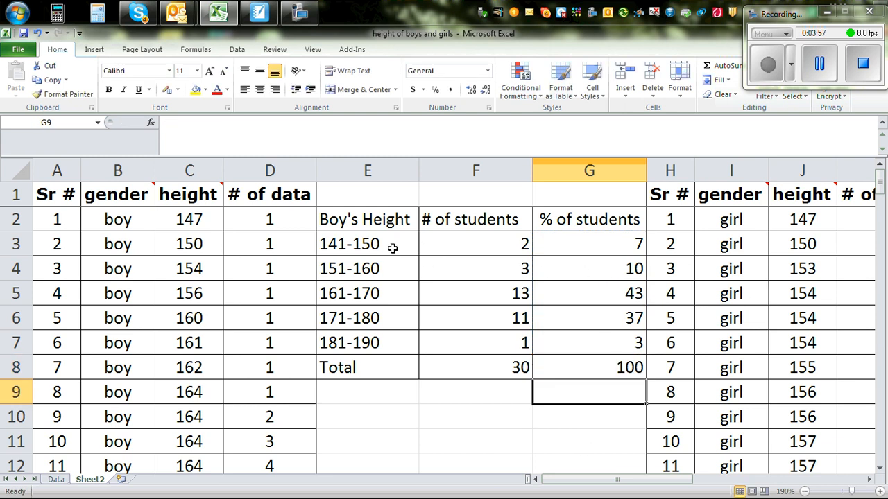
left_click_drag(363, 219, 588, 368)
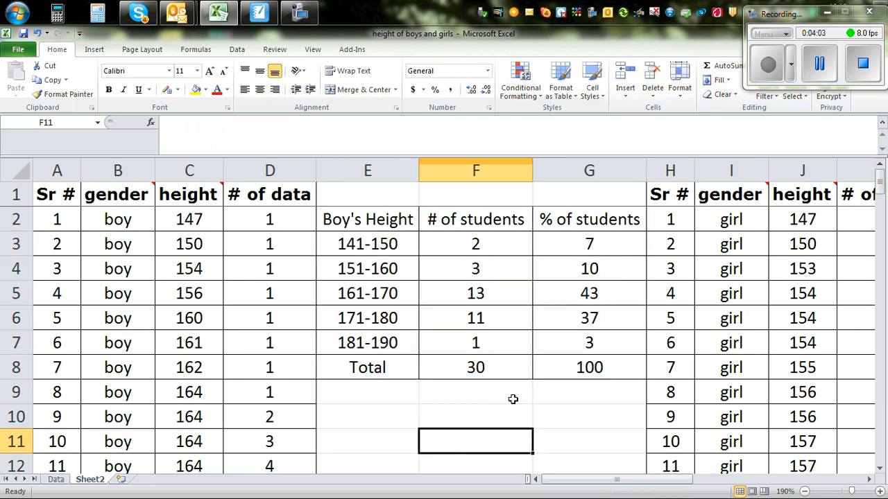
mouse_move(396, 266)
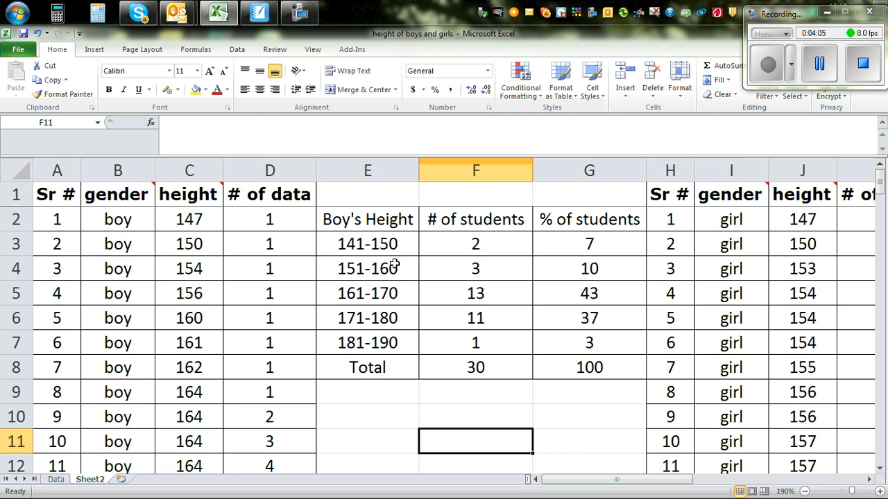
mouse_move(413, 236)
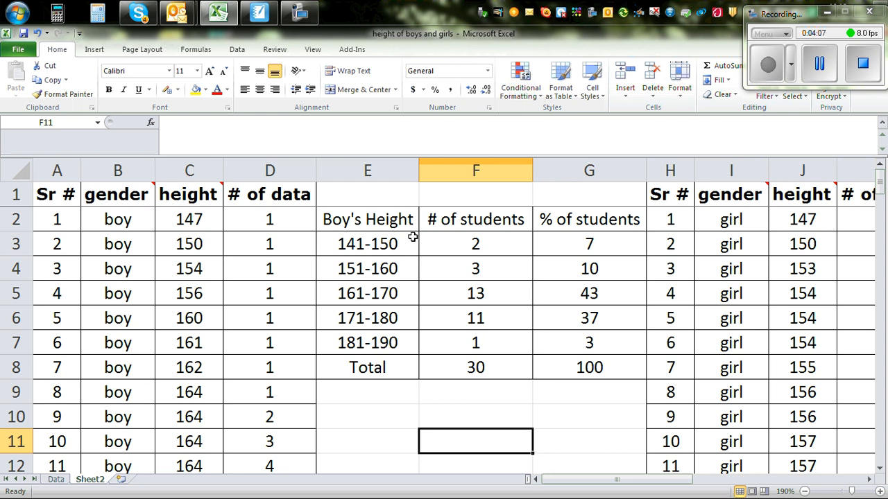
- Insert a 2-D pie chart of the five height ranges and their student counts
left_click_drag(366, 220, 474, 244)
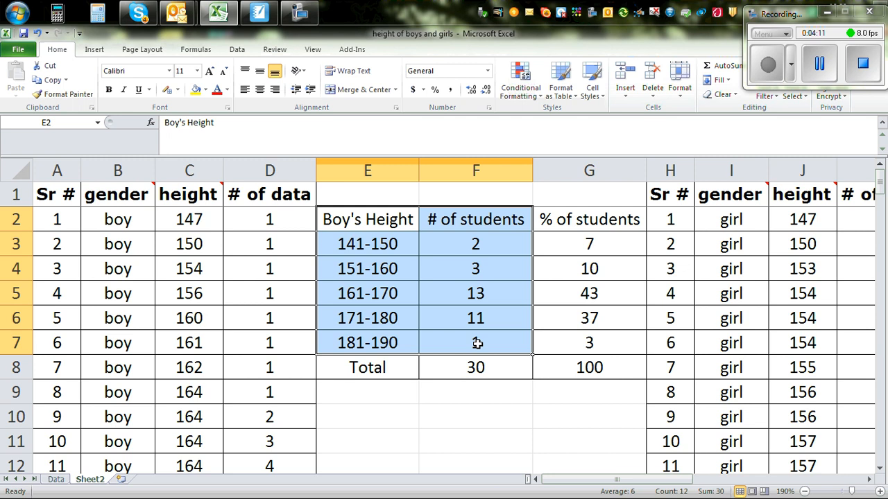
left_click(94, 50)
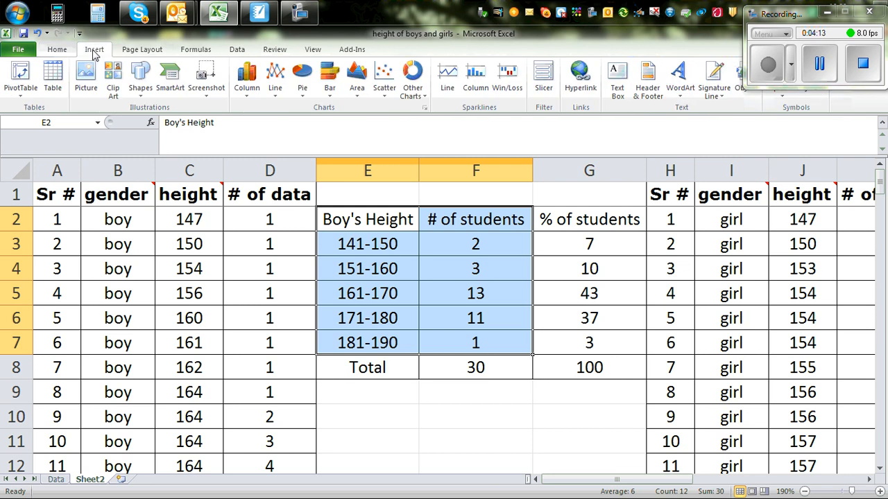
left_click(302, 77)
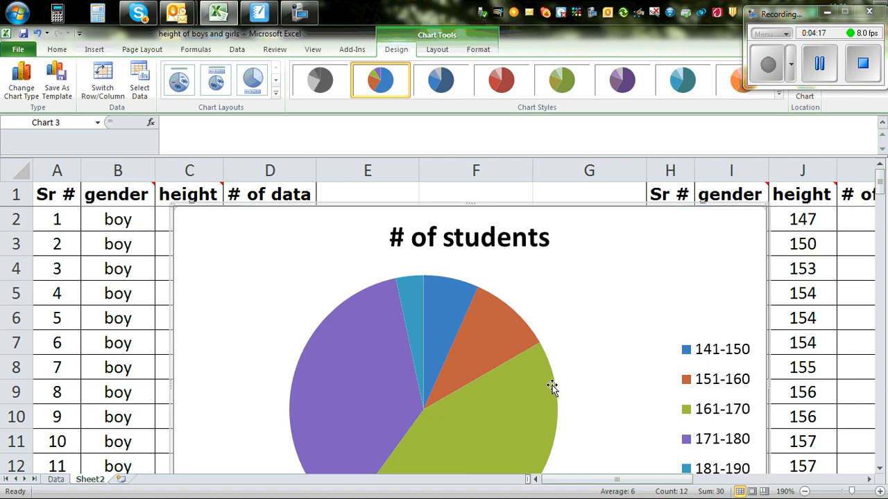
mouse_move(605, 432)
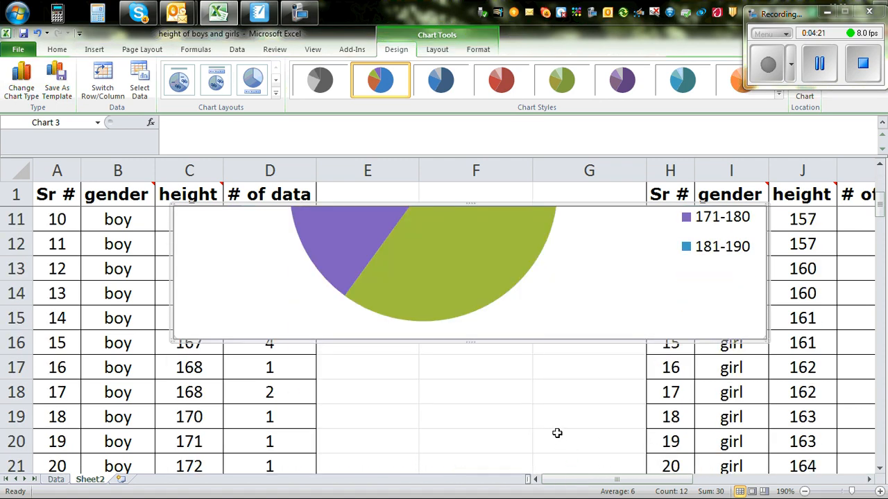
mouse_move(552, 412)
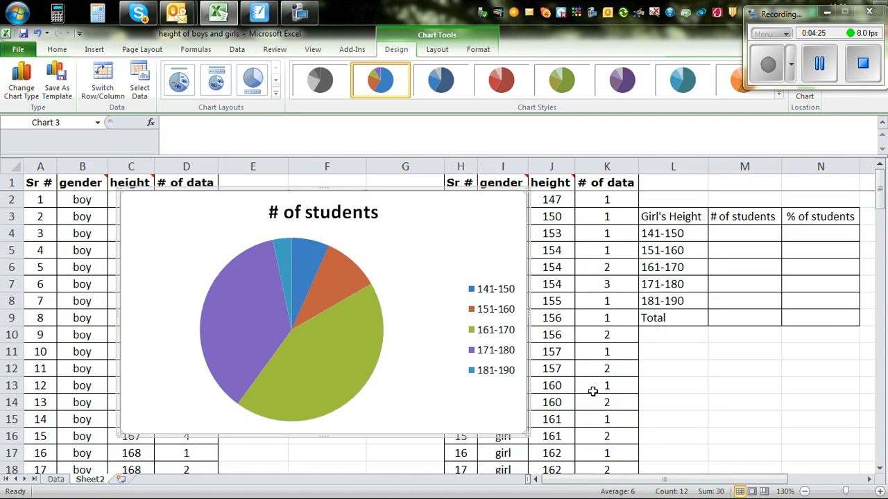
- Retitle the chart 'Pie graph of Year 9 students in cm'
left_click(322, 212)
type("P")
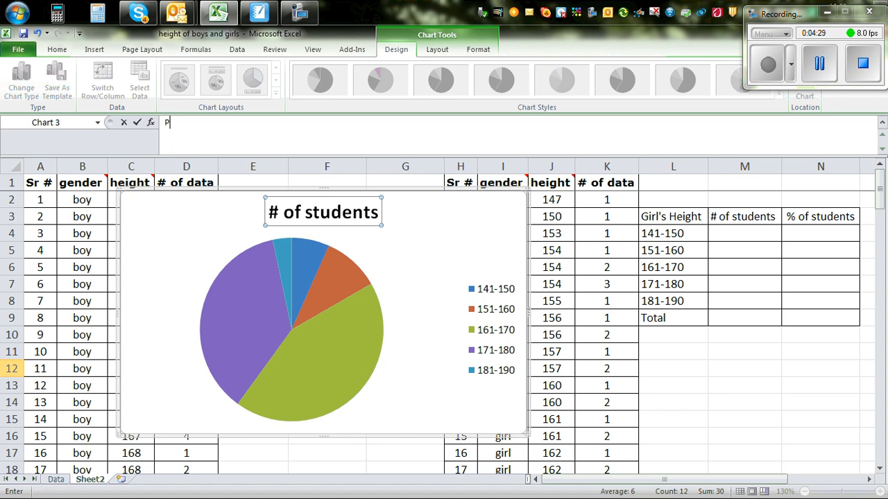
type("ic")
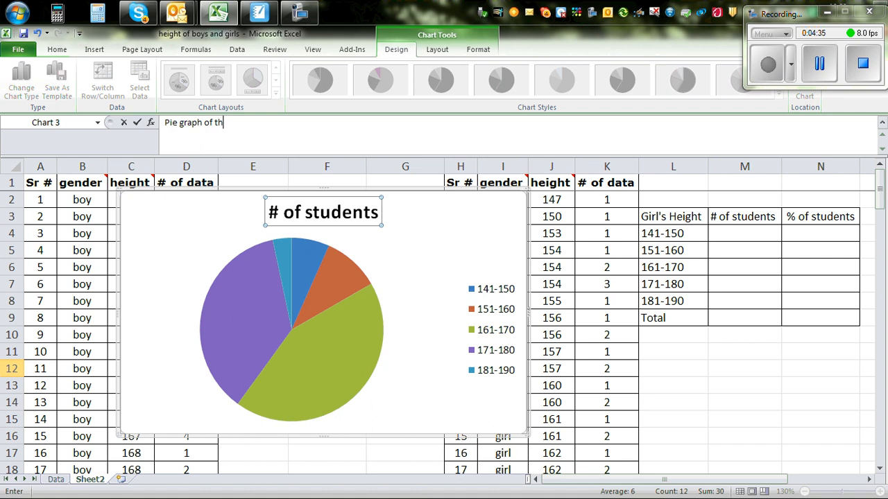
type("Year")
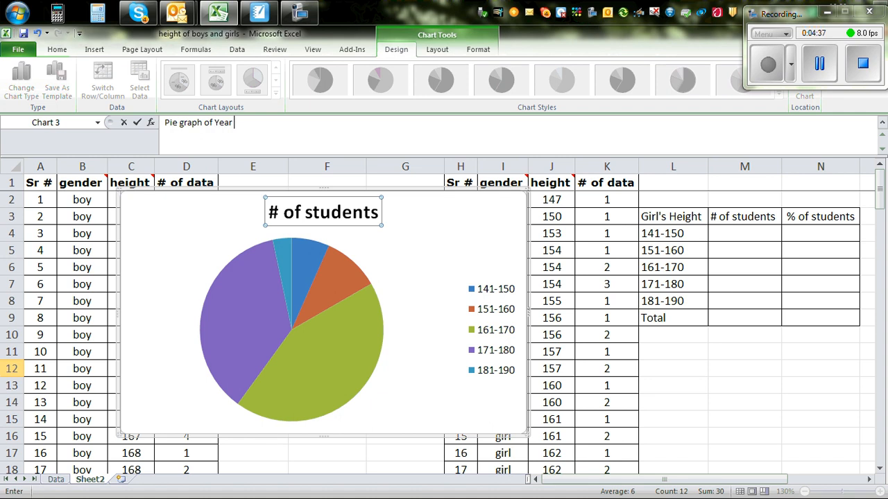
type("9 students in cm")
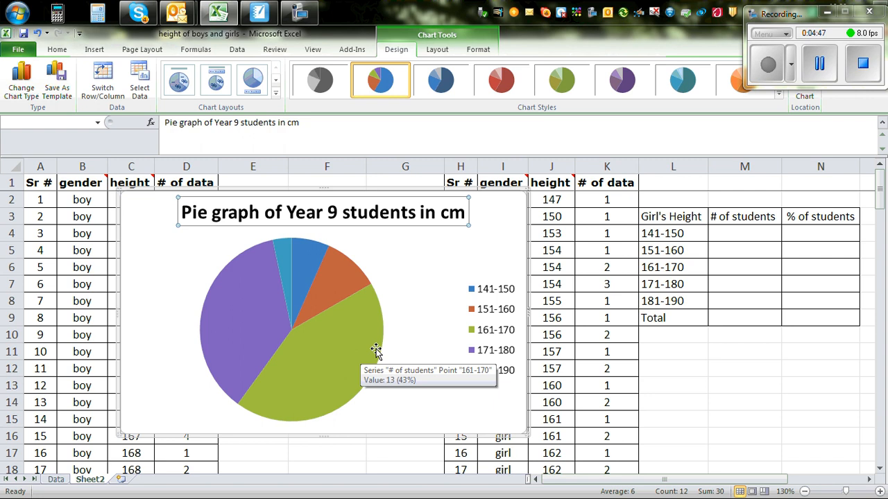
mouse_move(313, 353)
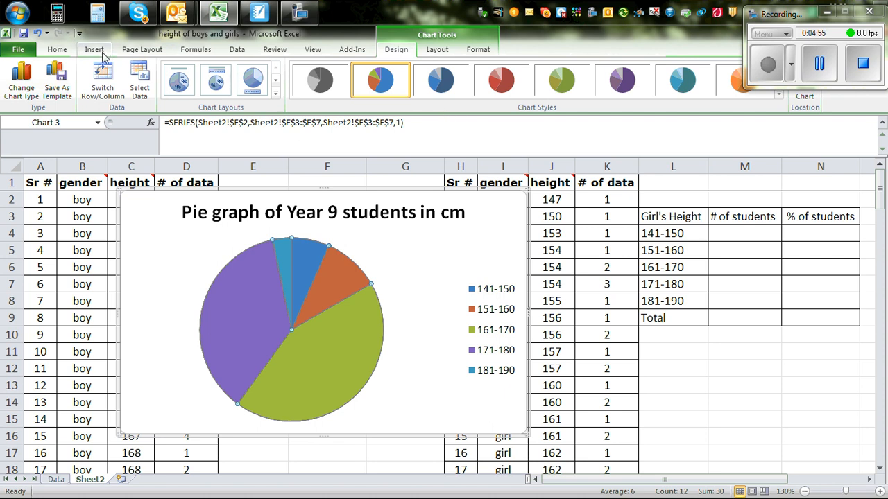
mouse_move(358, 352)
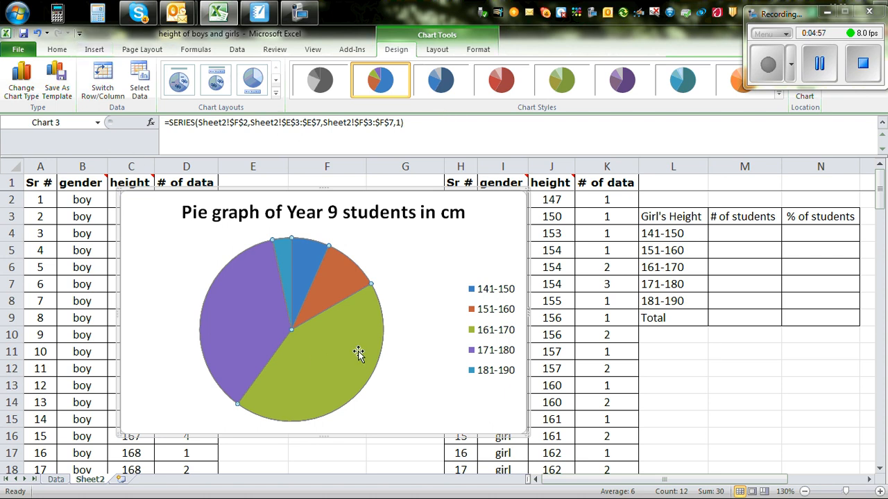
- Add data labels so each slice shows its count: 2, 3, 13, 11 and 1
right_click(357, 355)
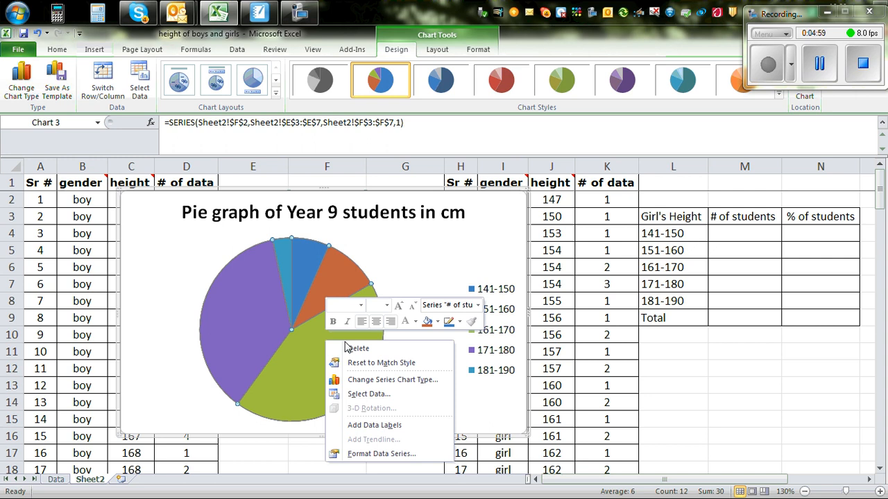
mouse_move(375, 424)
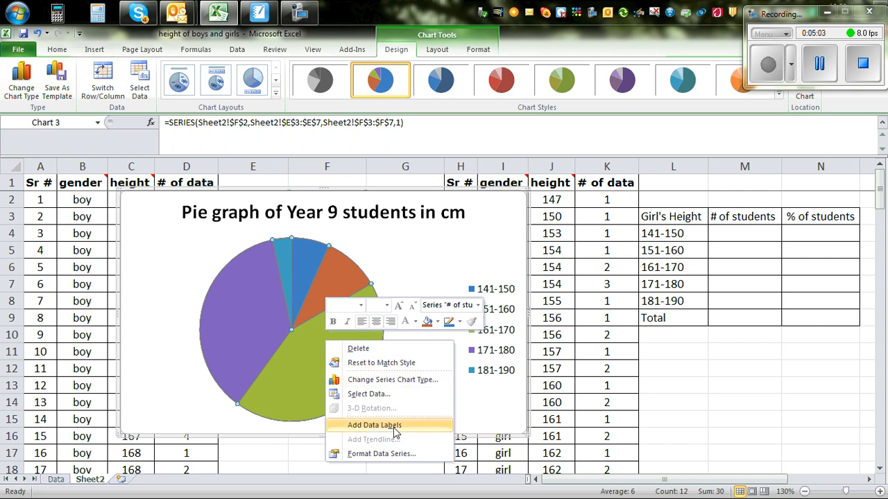
left_click(374, 424)
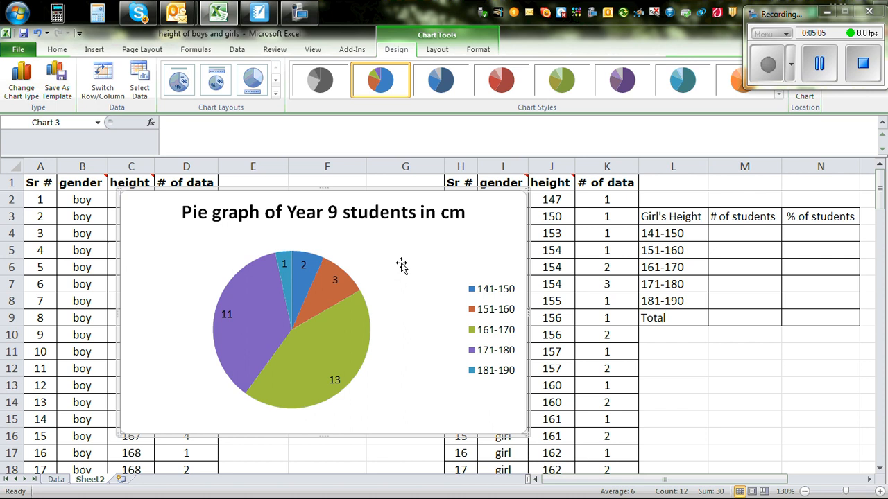
mouse_move(388, 388)
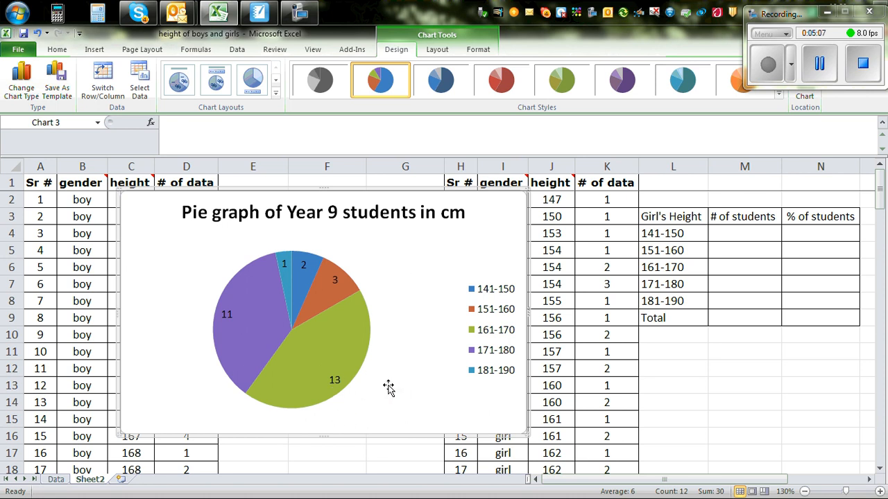
mouse_move(524, 344)
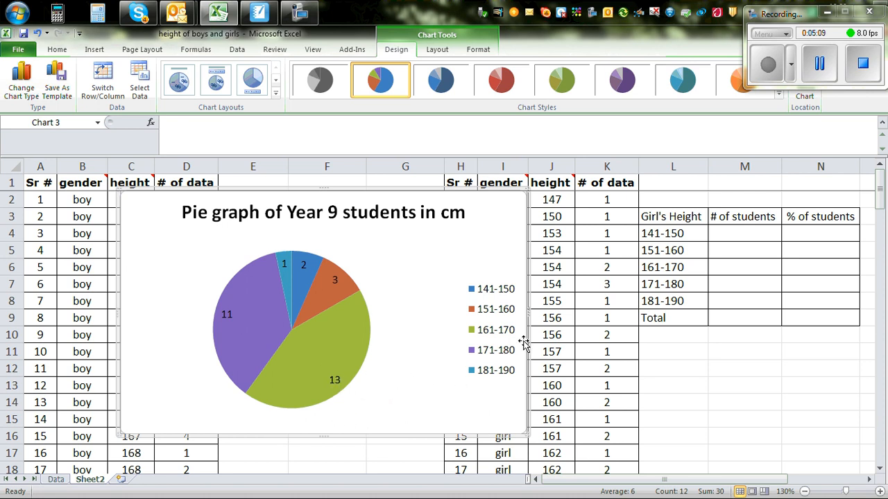
mouse_move(466, 330)
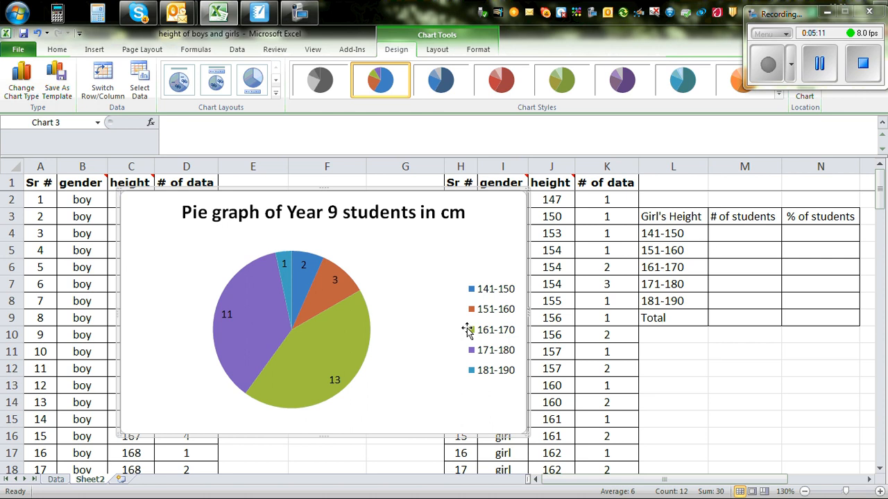
mouse_move(233, 322)
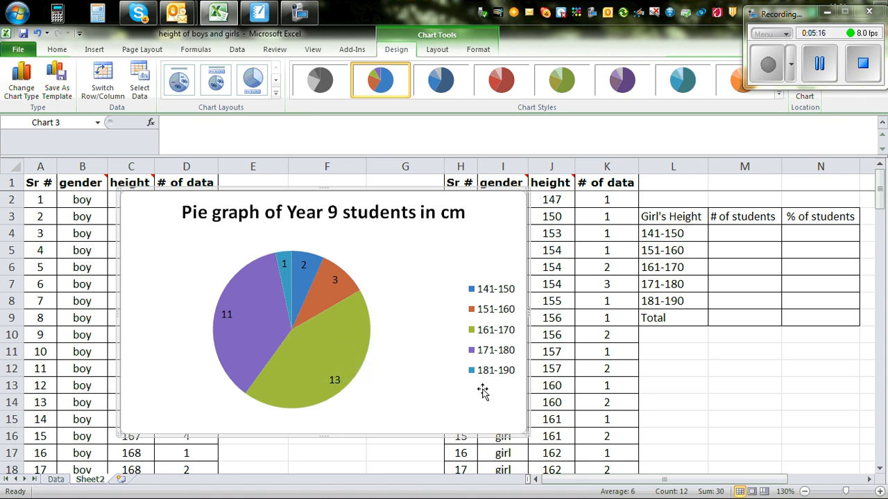
mouse_move(492, 211)
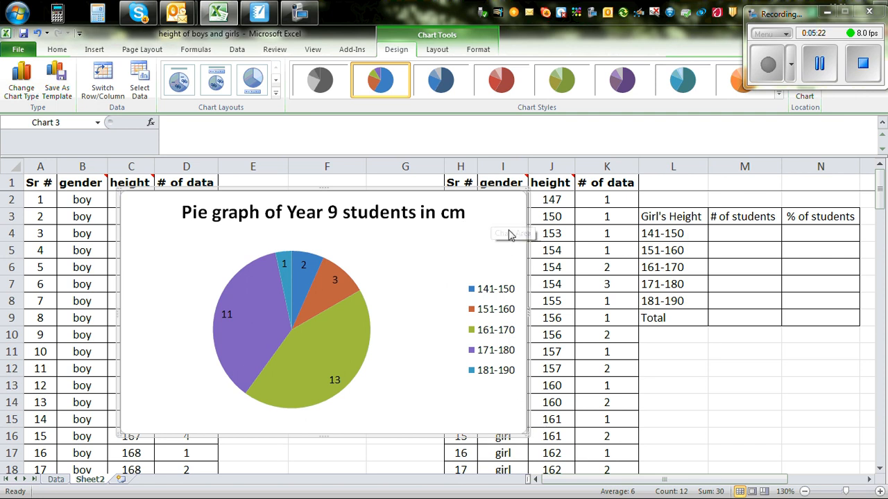
mouse_move(475, 227)
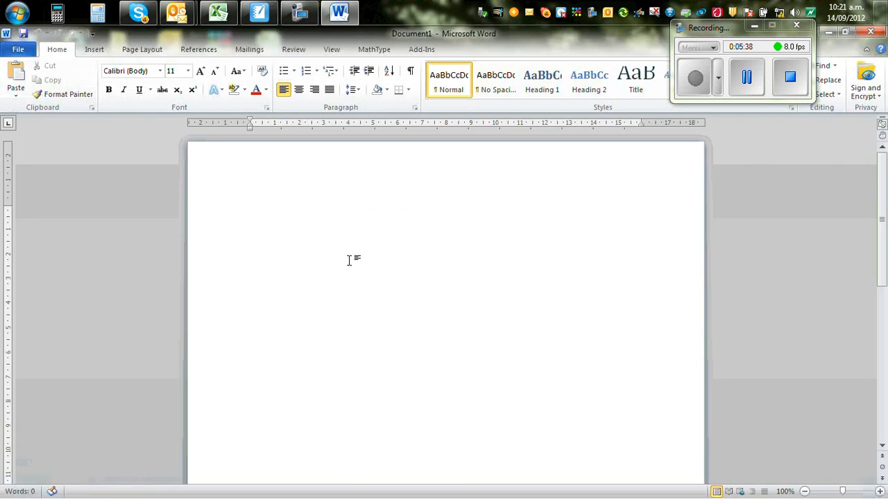
mouse_move(386, 325)
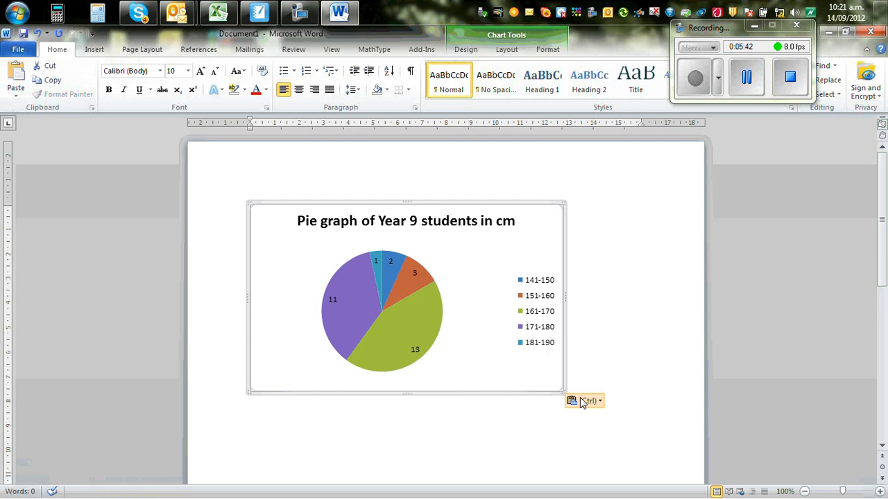
- Paste the labelled Year 9 height pie chart into a new Word document, then return to Excel
left_click(405, 297)
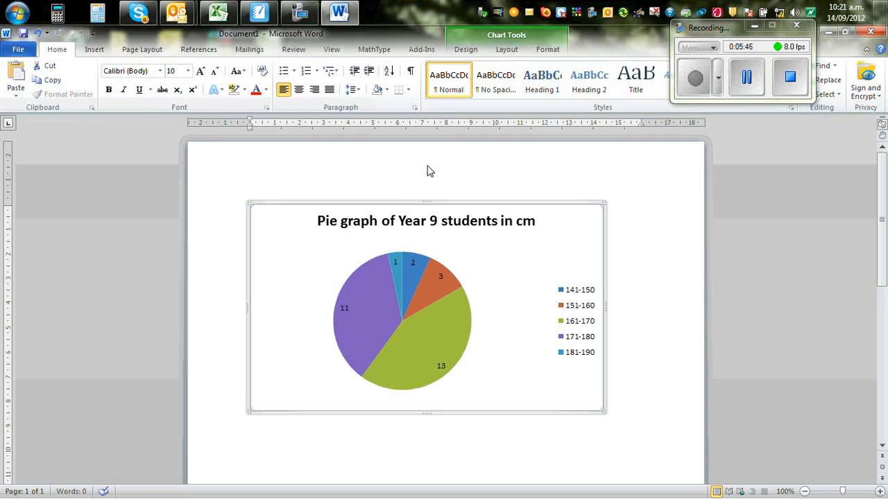
left_click(218, 13)
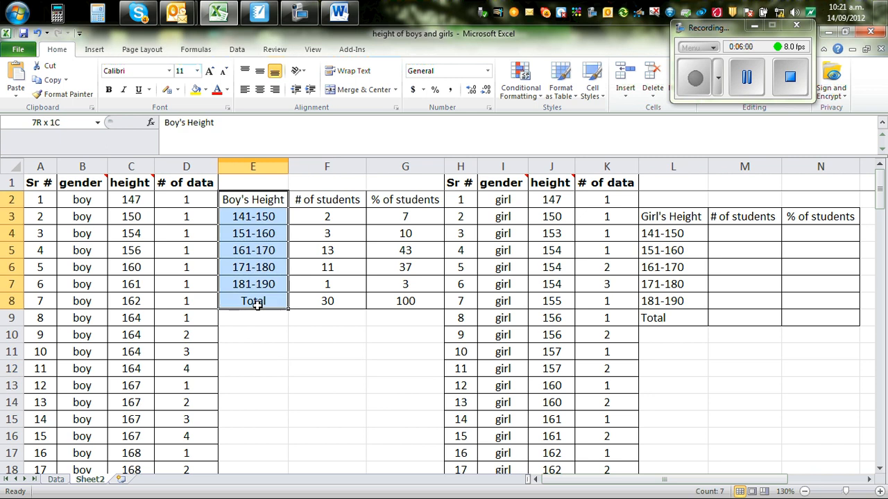
- Move the percentages (7, 10, 43, 37, 3, total 100) beside the height ranges and select ranges with percentages for charting
right_click(253, 233)
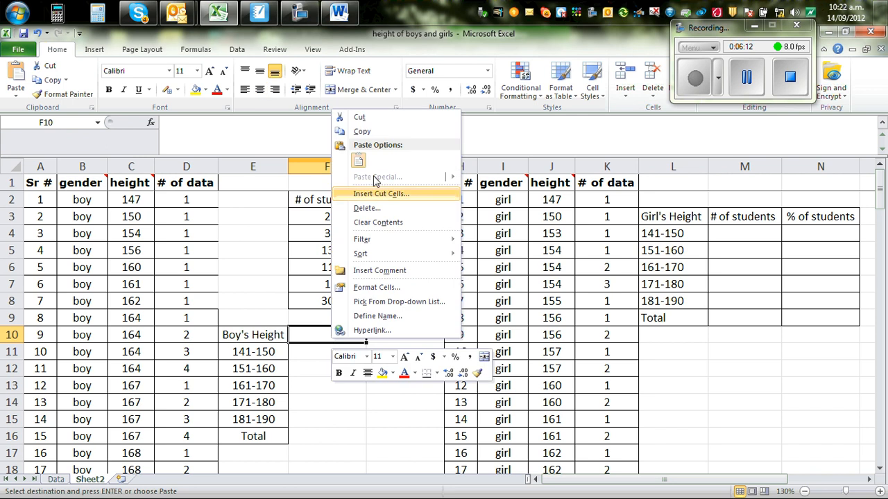
left_click(380, 194)
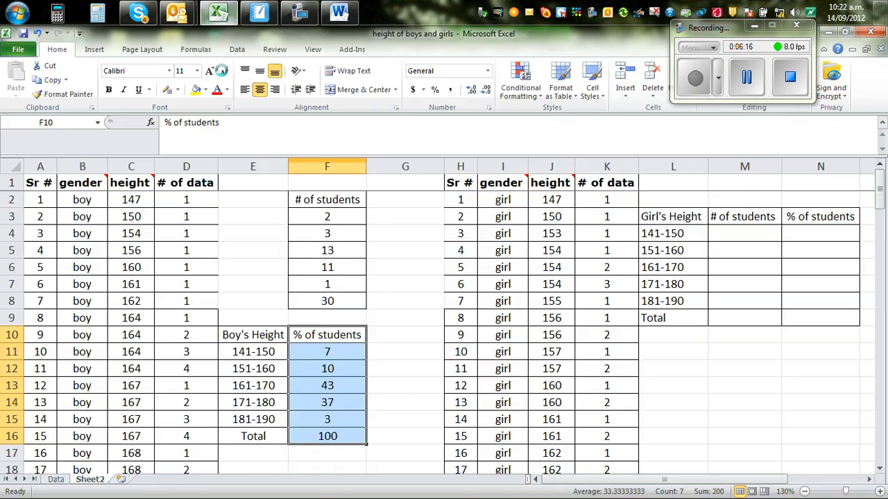
left_click(405, 369)
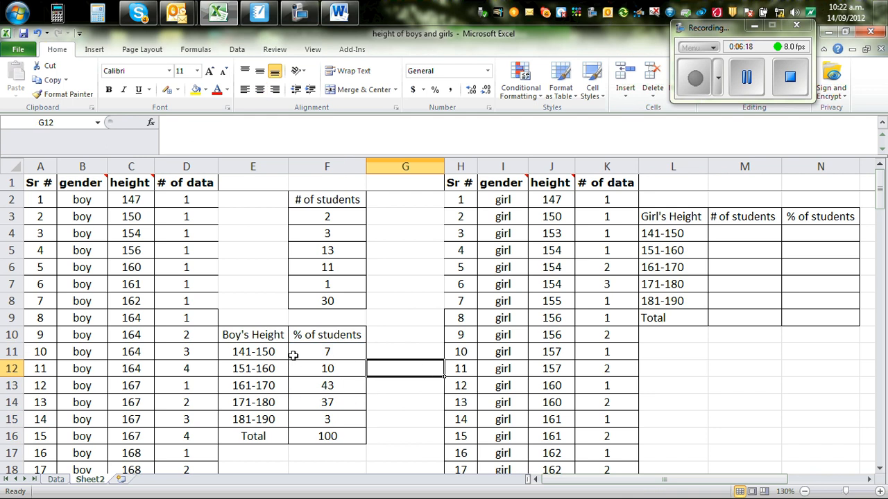
left_click_drag(253, 334, 327, 419)
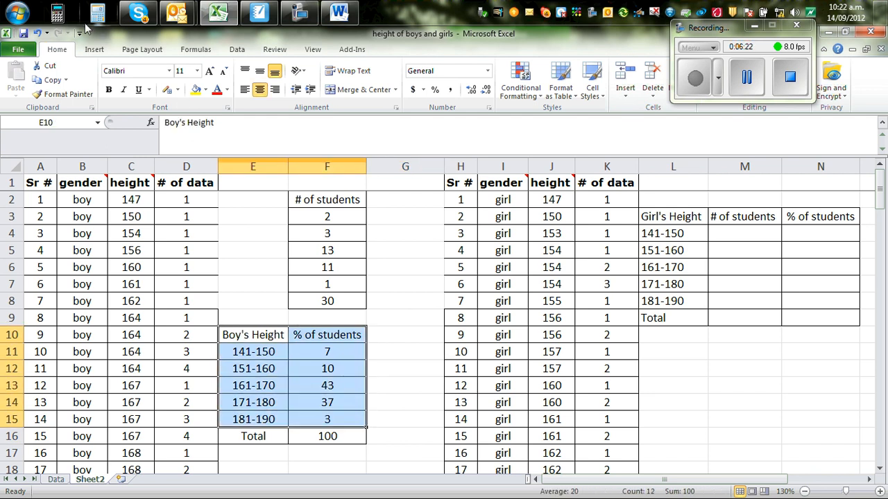
- Insert a 2-D pie chart of the boys' percentages titled "Pie graph of boy's height in cm"
left_click(94, 49)
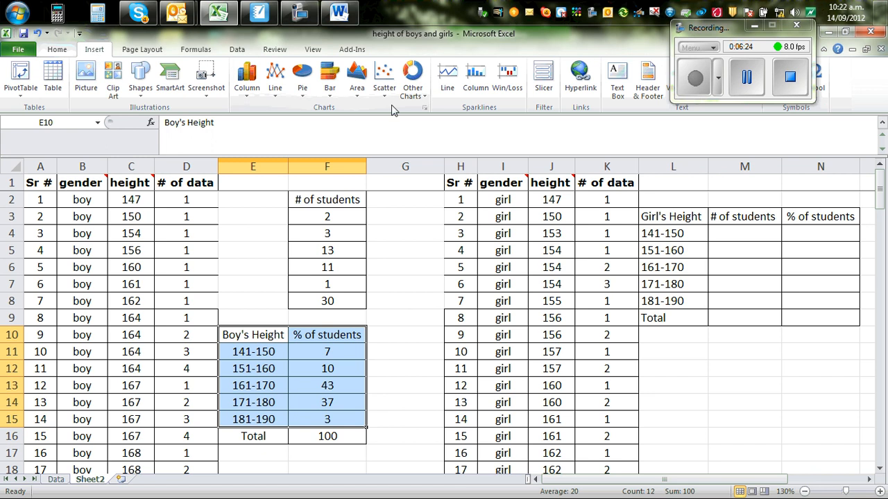
left_click(303, 76)
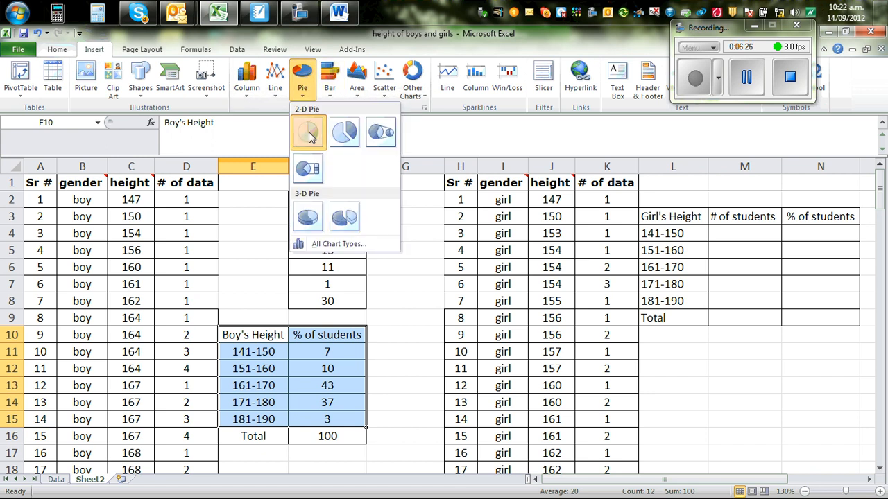
left_click(308, 132)
type("Pic")
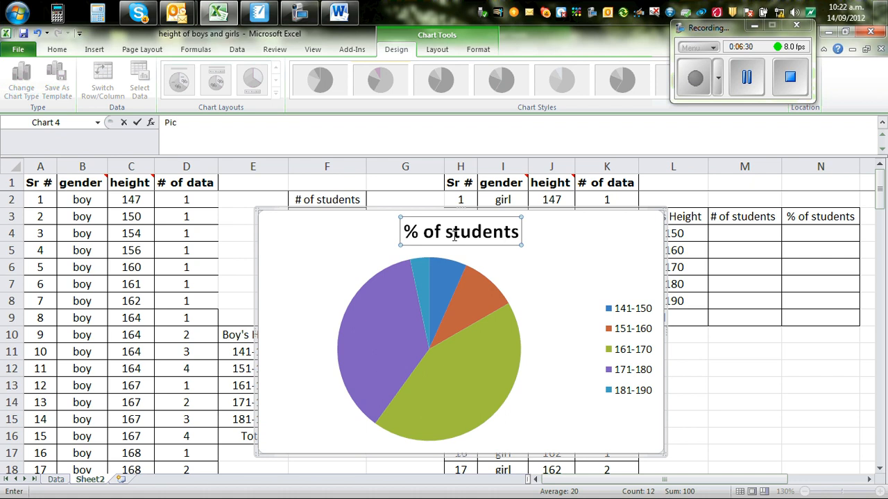
type("Pie graph")
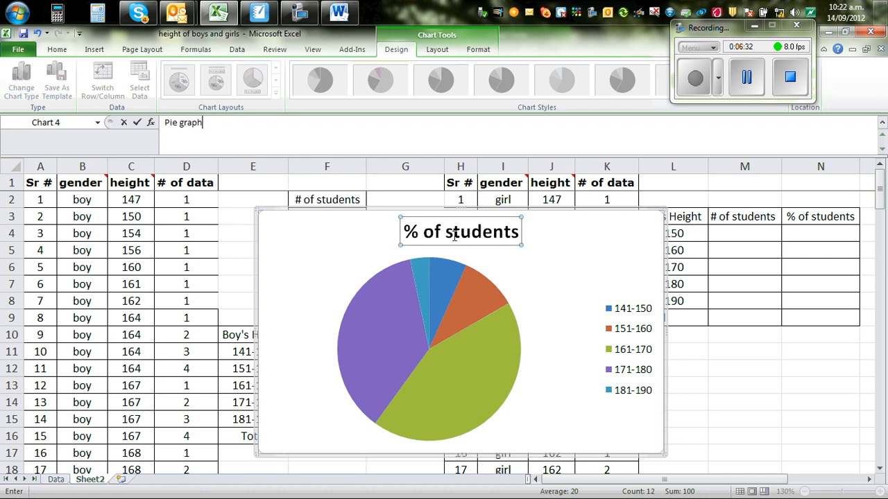
type("of b")
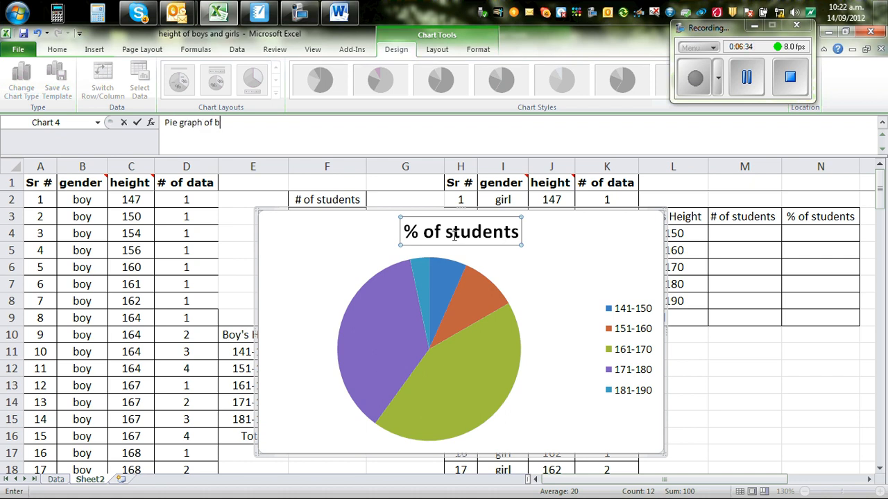
type("o")
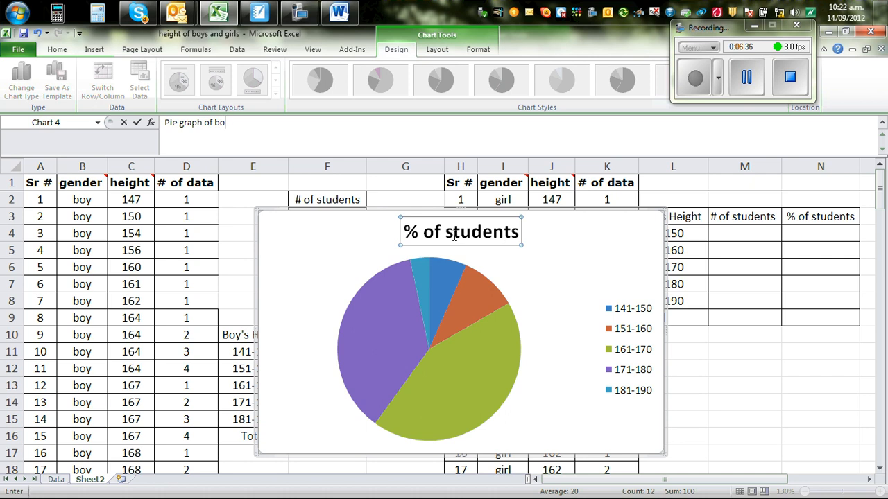
type("y's height in cm")
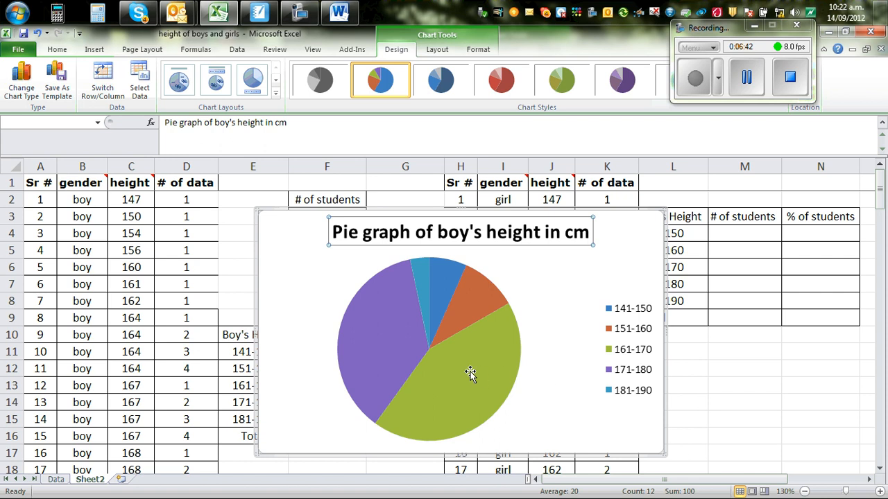
mouse_move(433, 332)
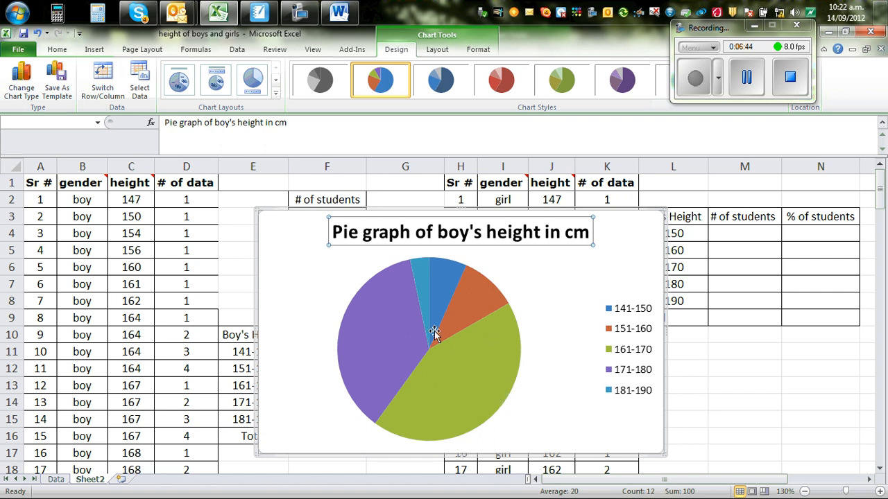
- Add value labels 7, 10, 43, 37 and 3 to the pie slices and browse the chart ribbon tabs
right_click(433, 333)
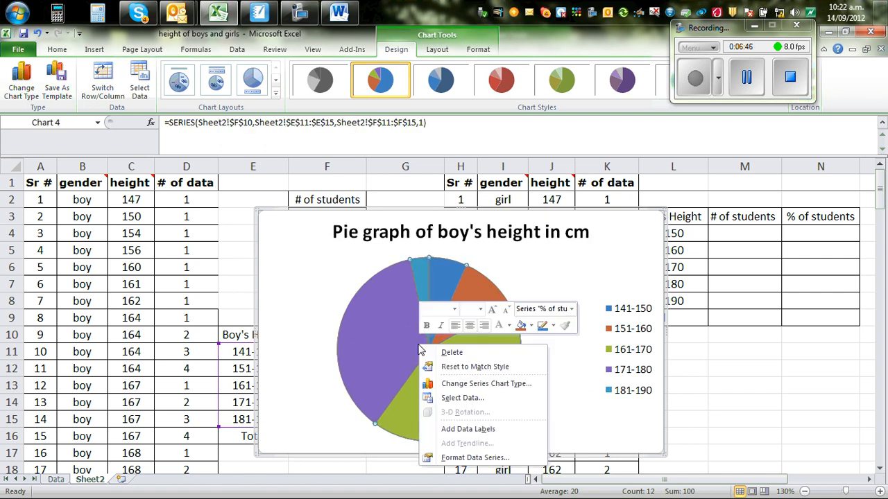
mouse_move(482, 429)
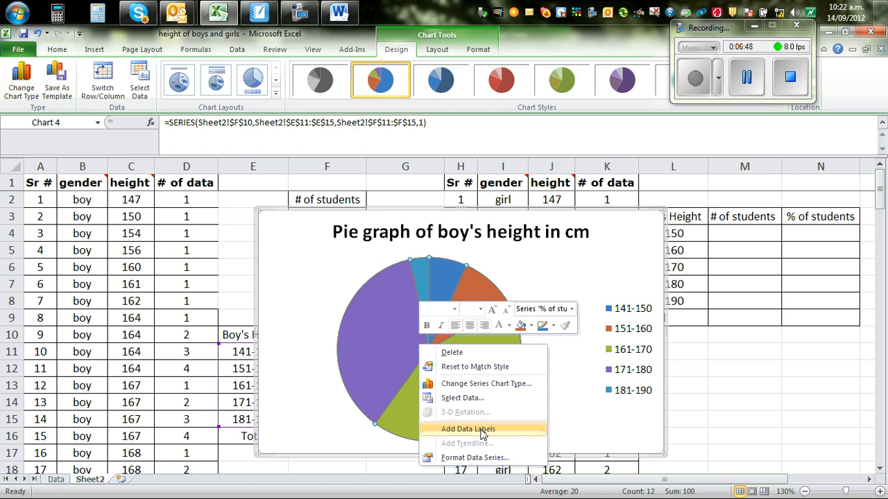
left_click(468, 428)
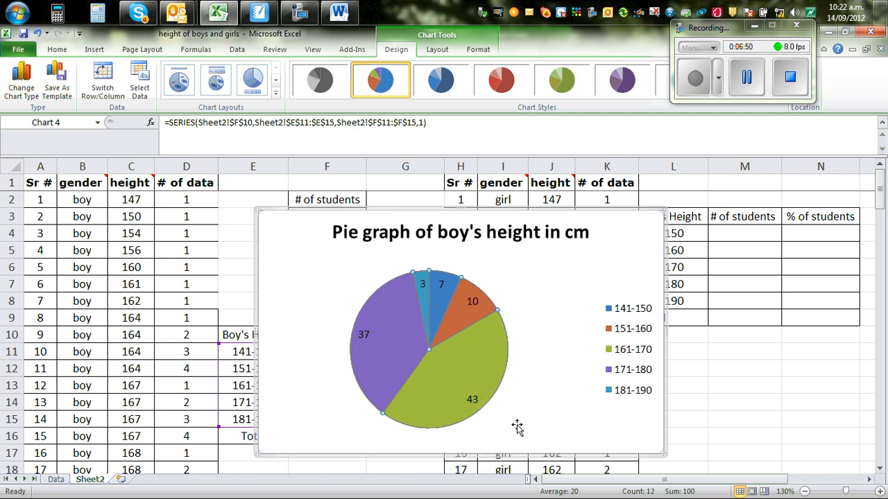
mouse_move(572, 403)
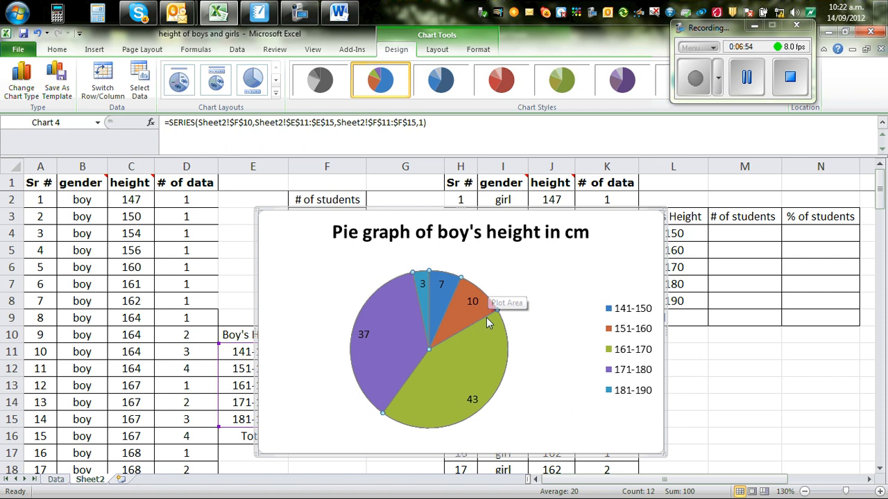
mouse_move(402, 266)
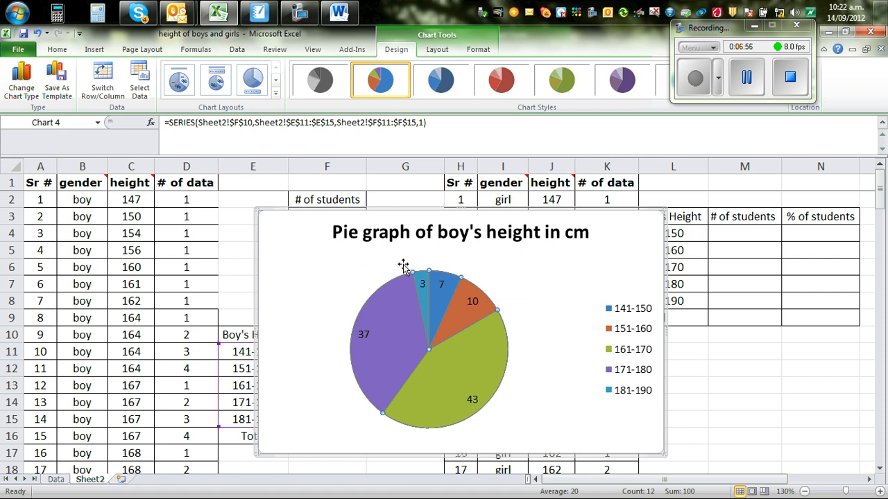
left_click(437, 50)
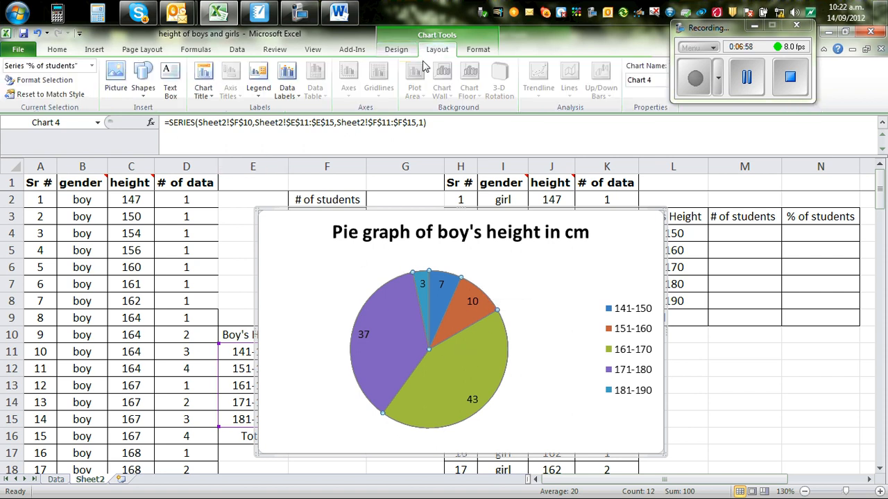
left_click(94, 50)
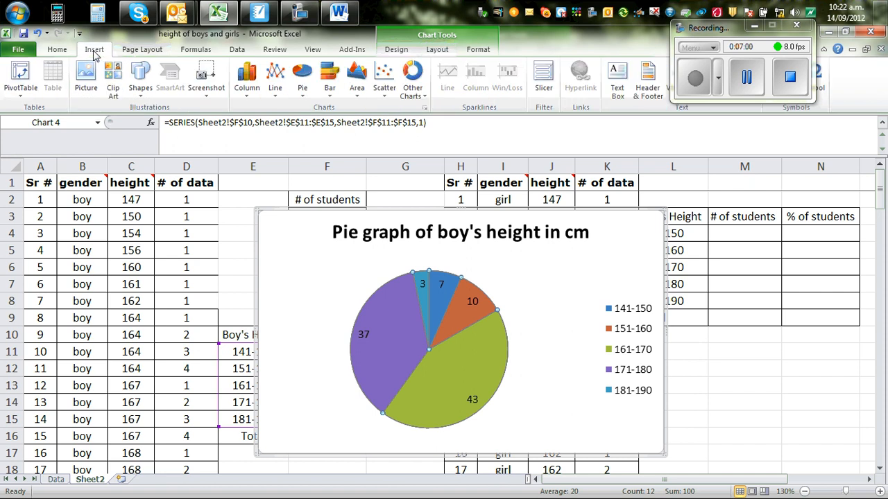
mouse_move(535, 346)
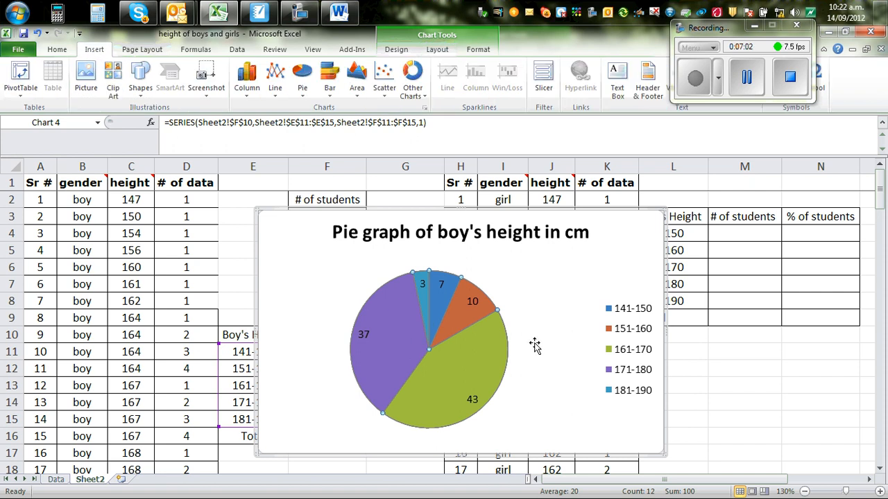
left_click(437, 50)
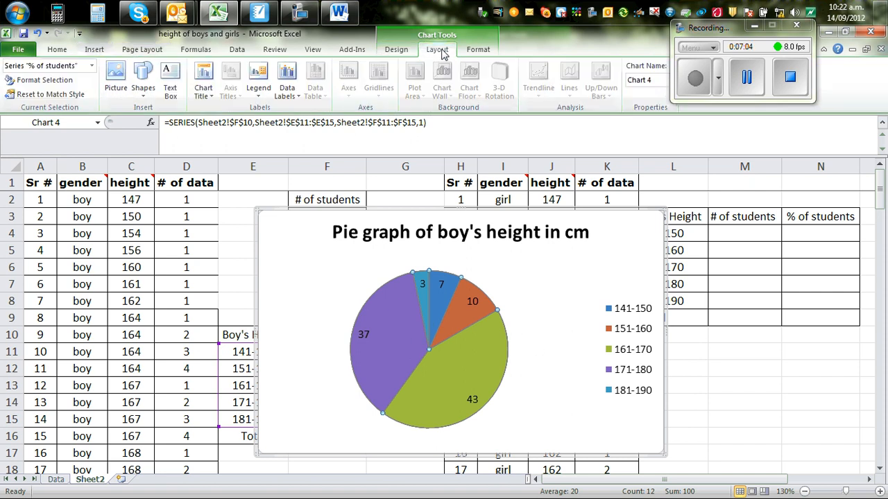
left_click(477, 50)
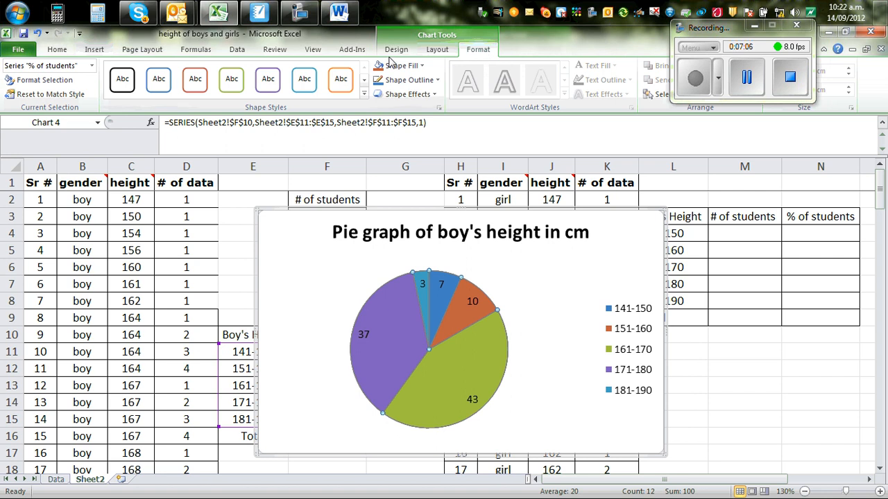
left_click(396, 50)
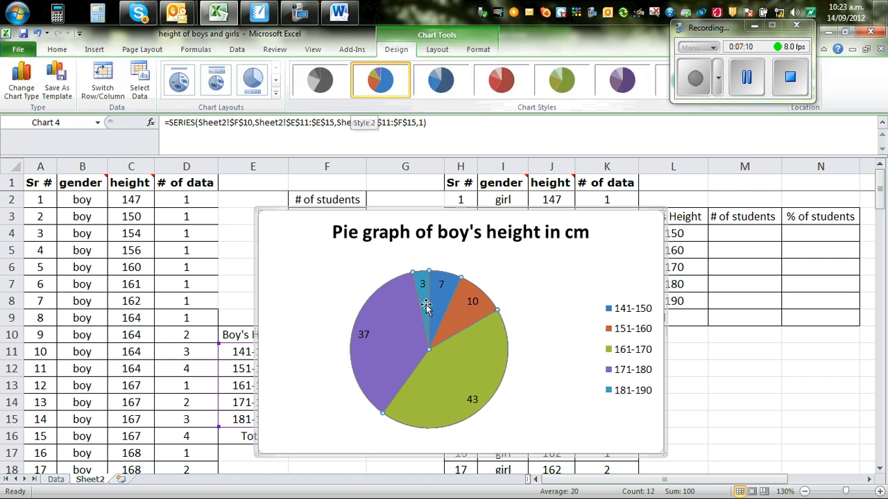
mouse_move(457, 388)
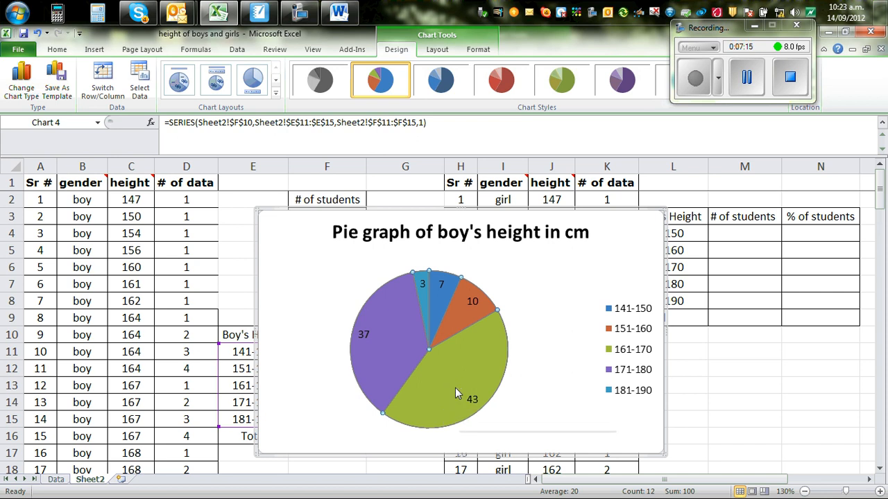
- Review the Format Data Series settings for the pie and close them unchanged
right_click(455, 396)
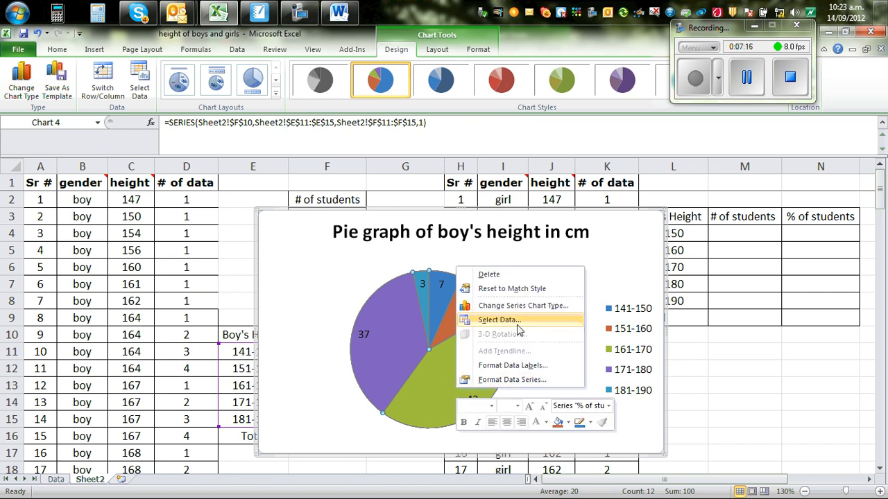
mouse_move(522, 305)
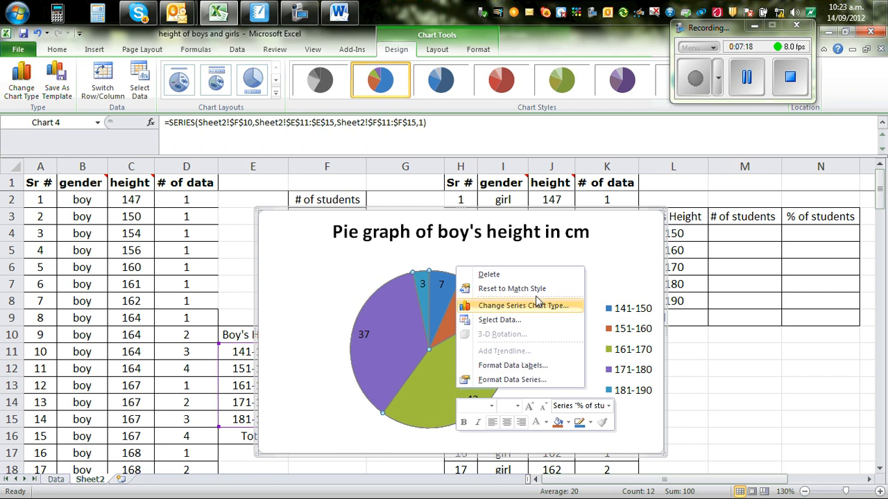
mouse_move(549, 367)
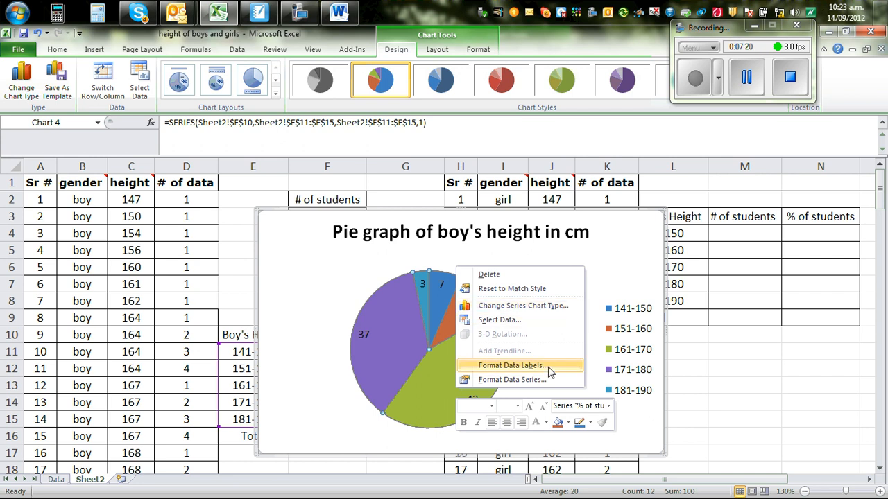
left_click(513, 380)
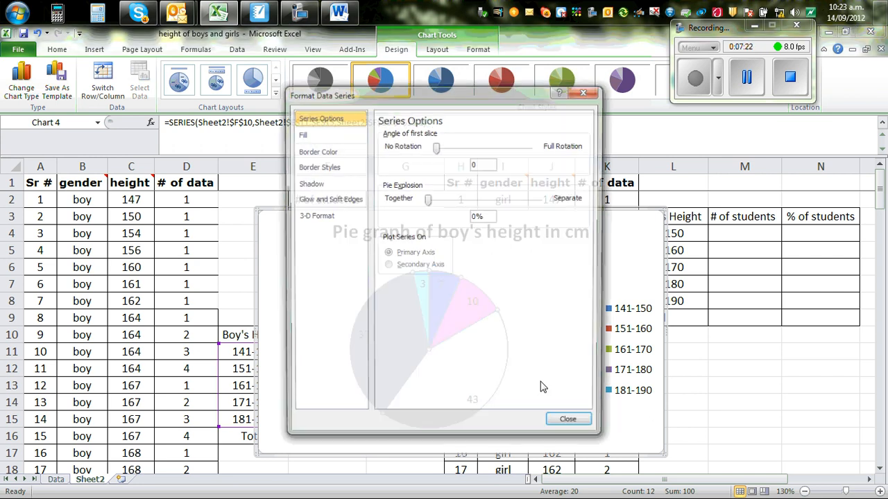
left_click(567, 419)
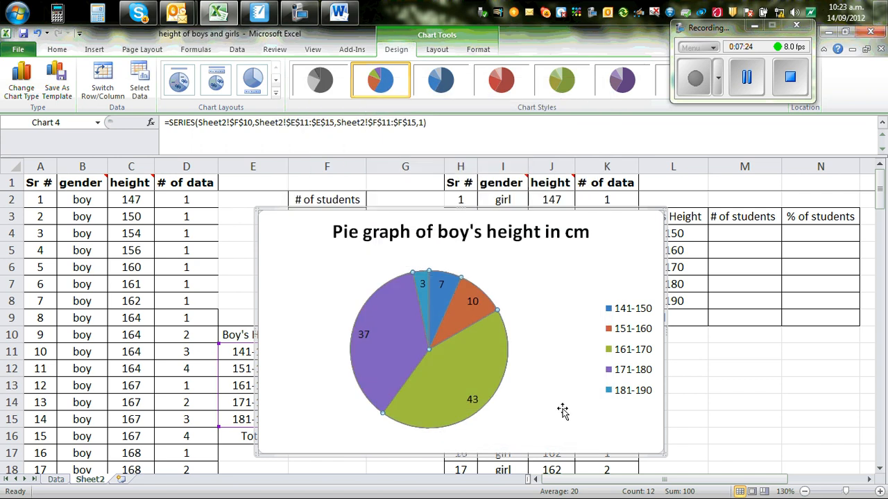
mouse_move(621, 375)
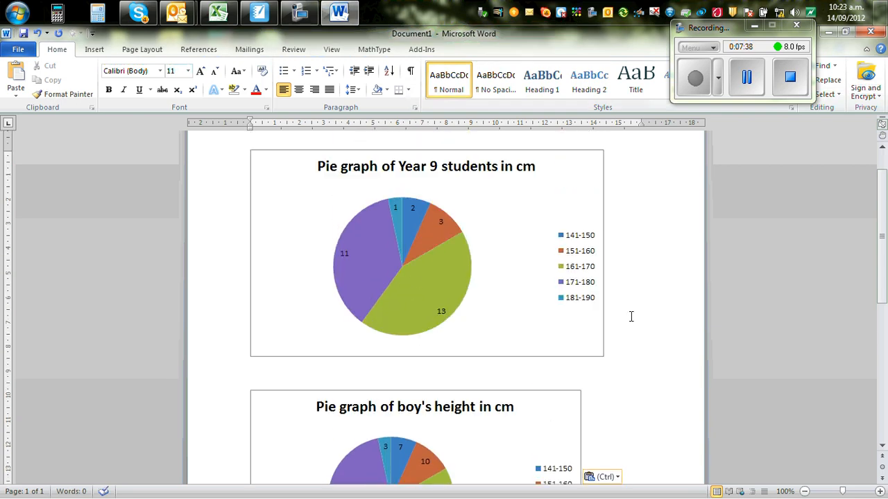
- Paste the boys' height pie chart below the Year 9 chart in Word, then return to Excel
scroll("down", 3)
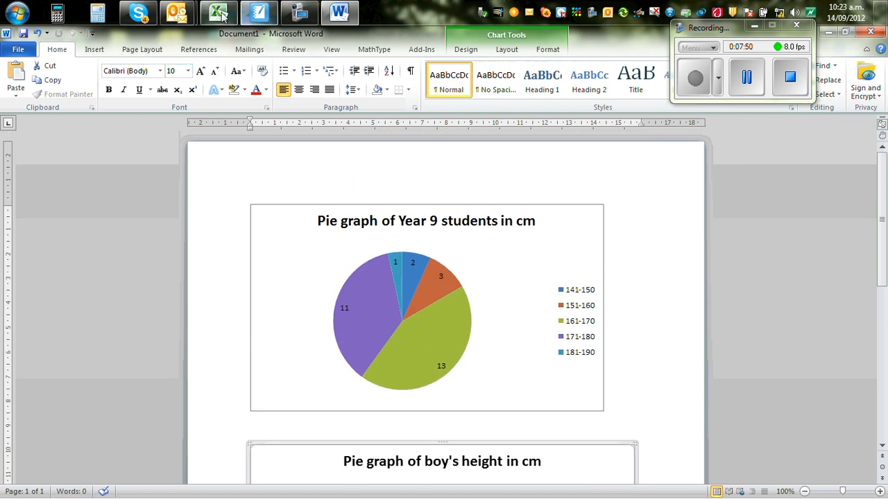
left_click(219, 12)
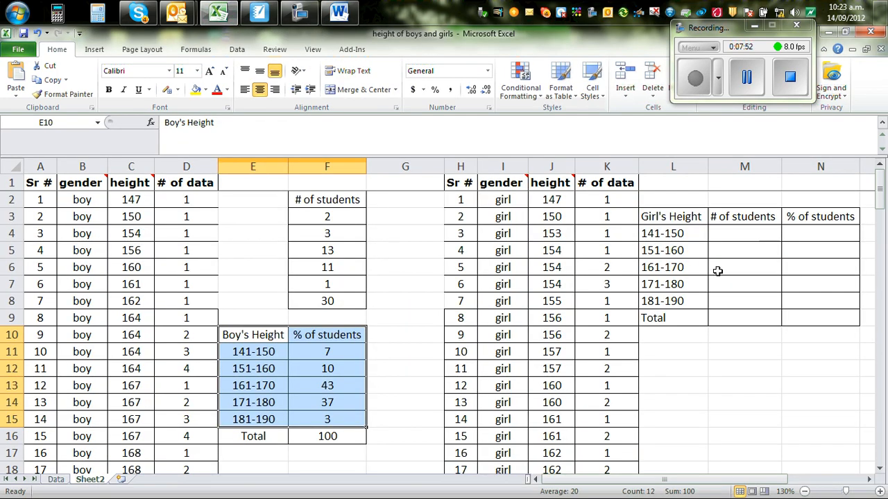